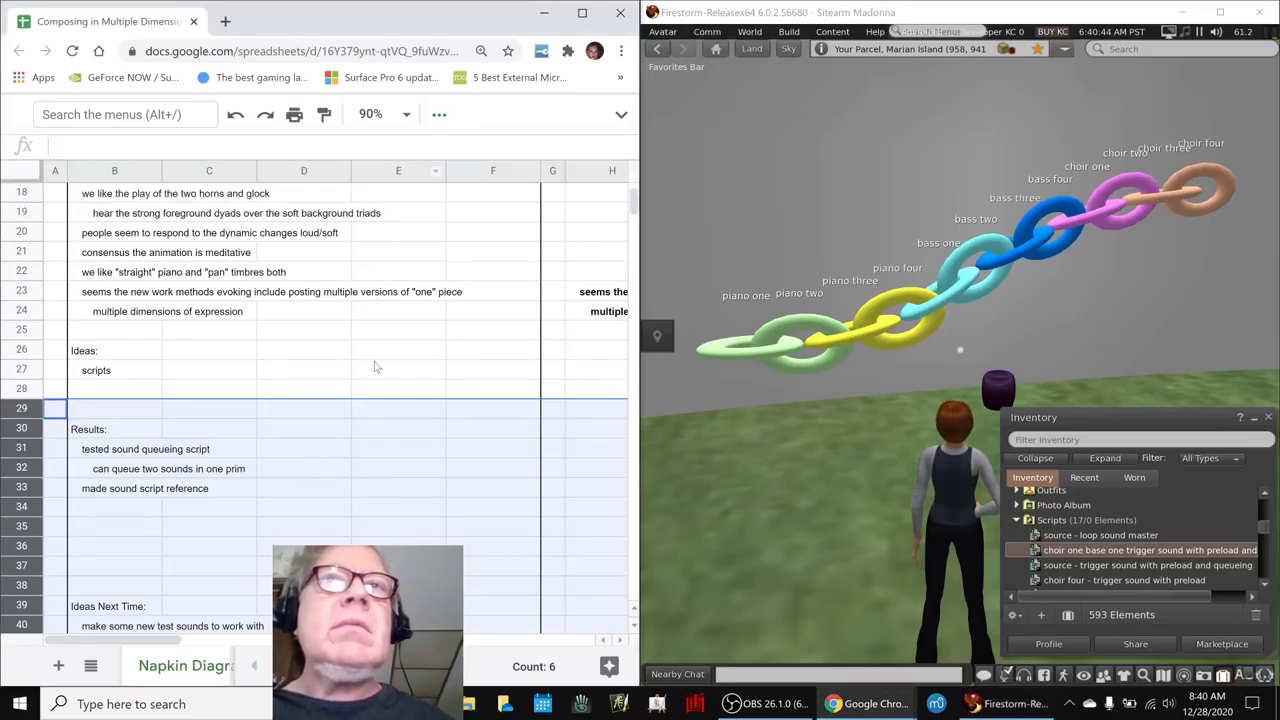
# Check the live stream's title and status, then return to the virtual world view
pyautogui.scroll(3)
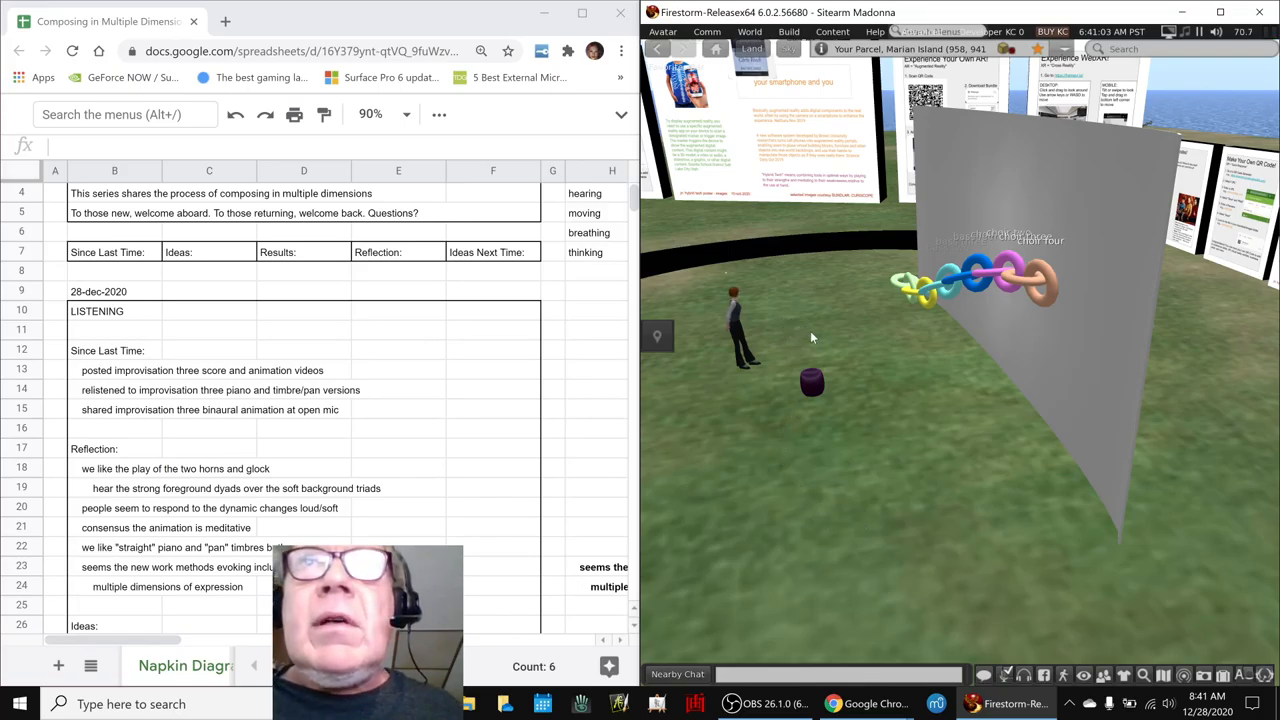
pyautogui.moveTo(948, 618)
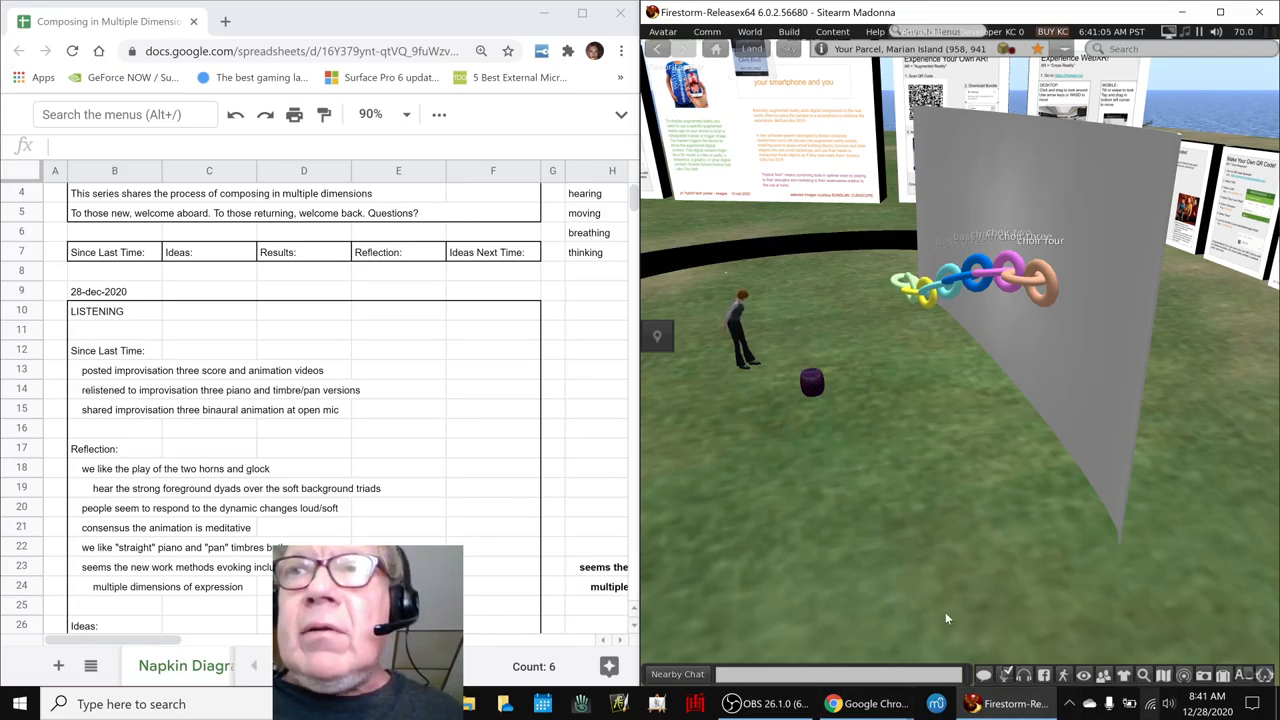
pyautogui.moveTo(810, 384)
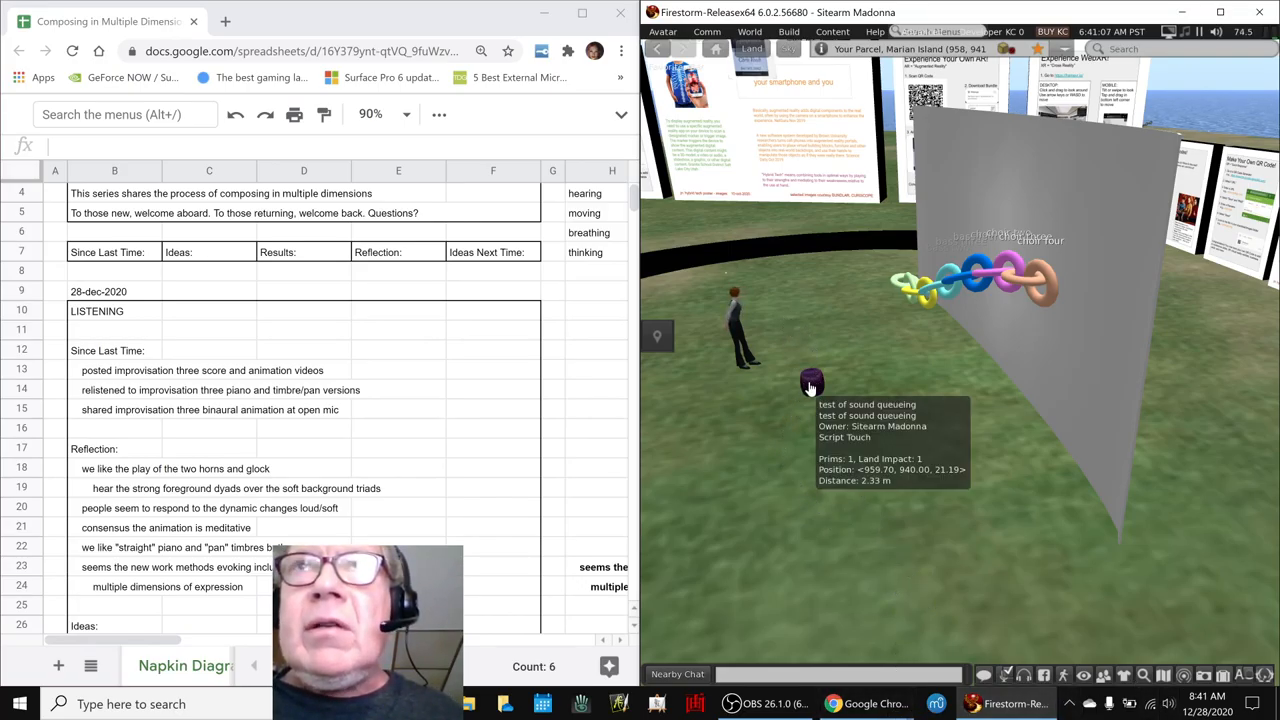
pyautogui.moveTo(790, 438)
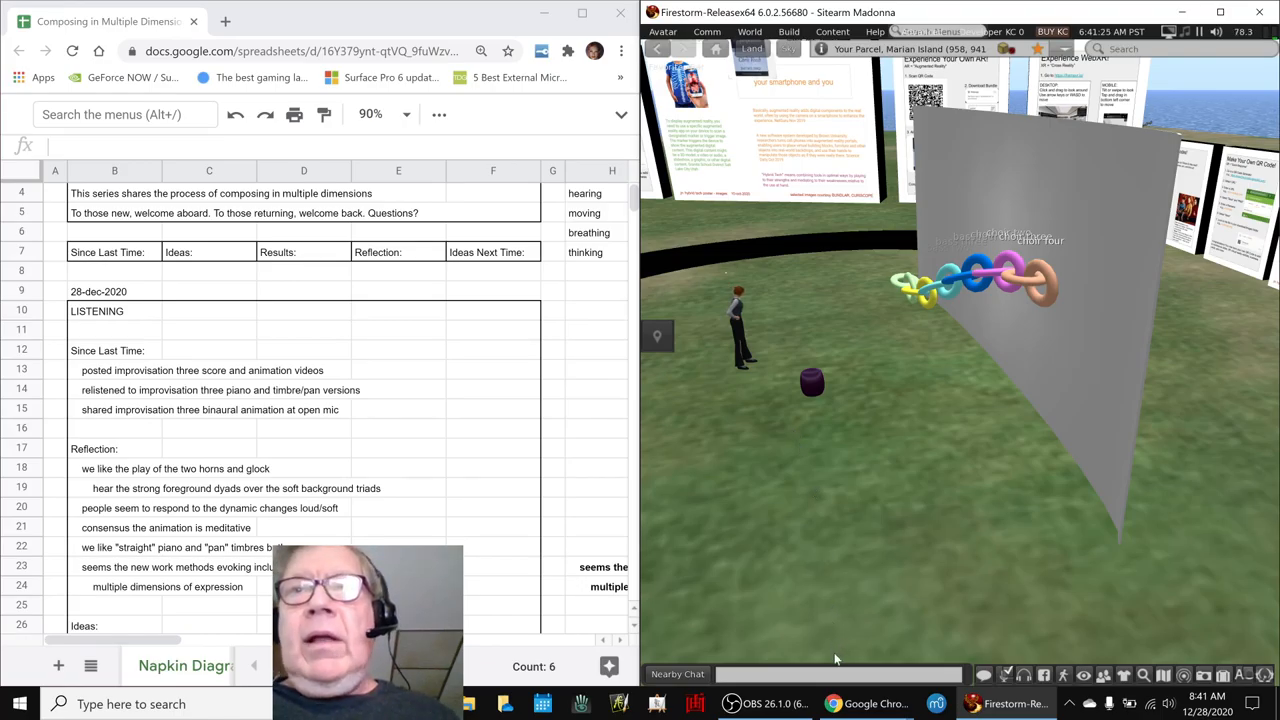
pyautogui.click(764, 704)
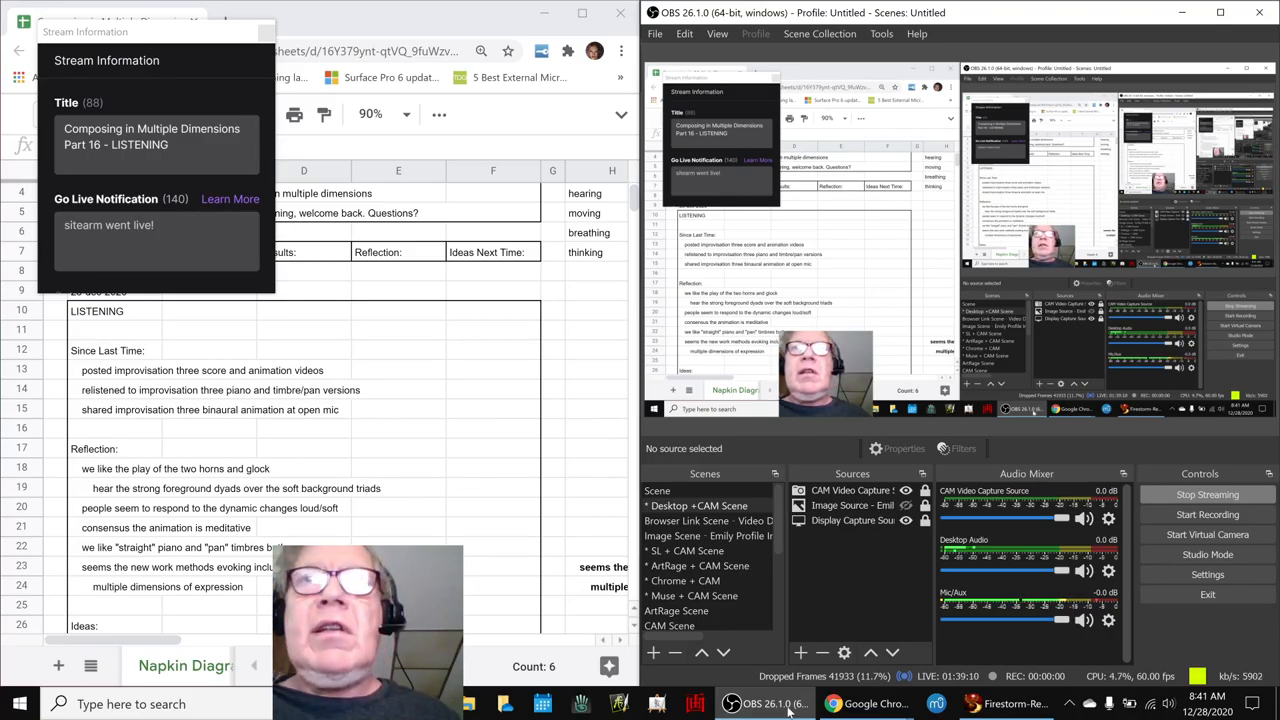
pyautogui.click(1008, 704)
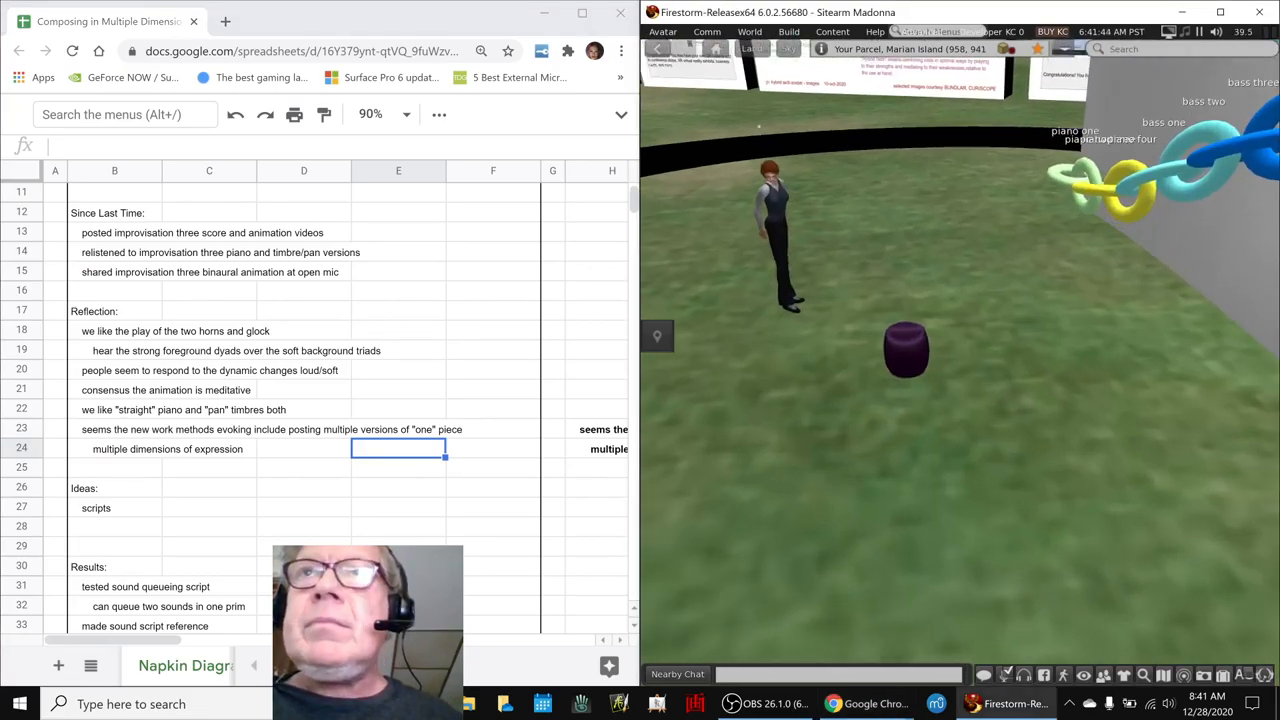
# Edit the purple test object to view its stored sounds and script in the Content tab, then stop editing
pyautogui.rightClick(904, 350)
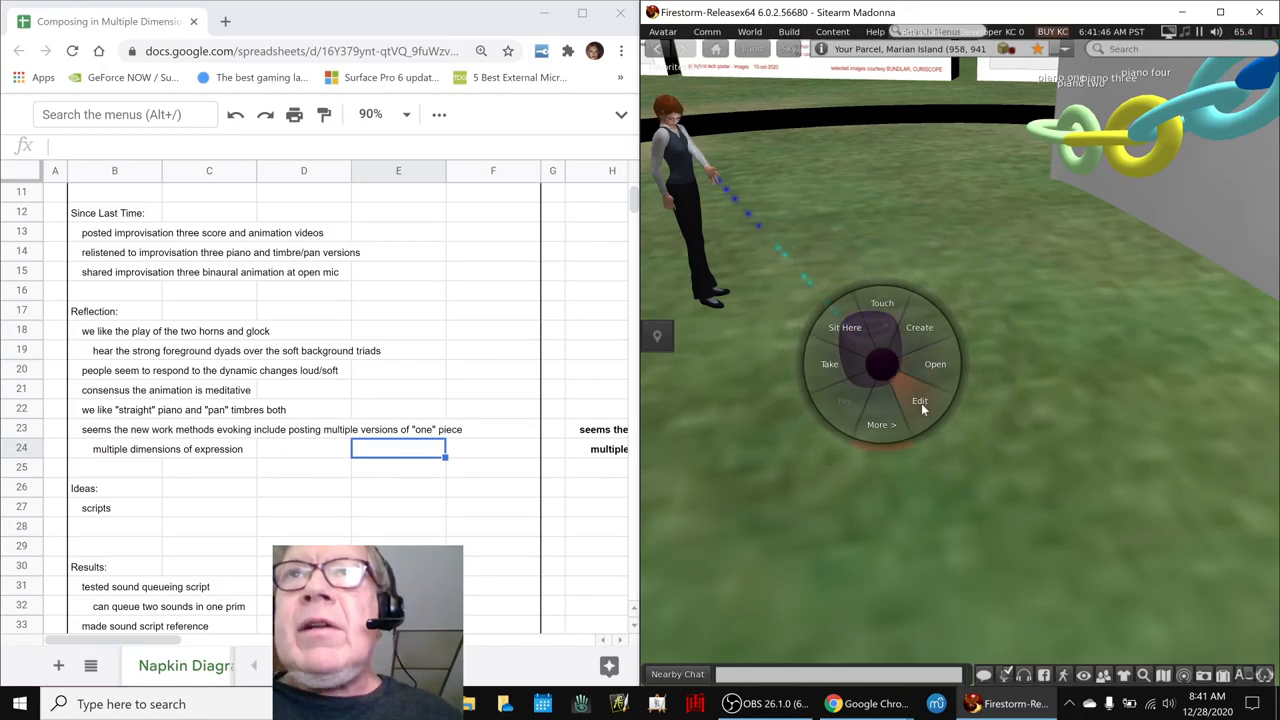
pyautogui.click(918, 400)
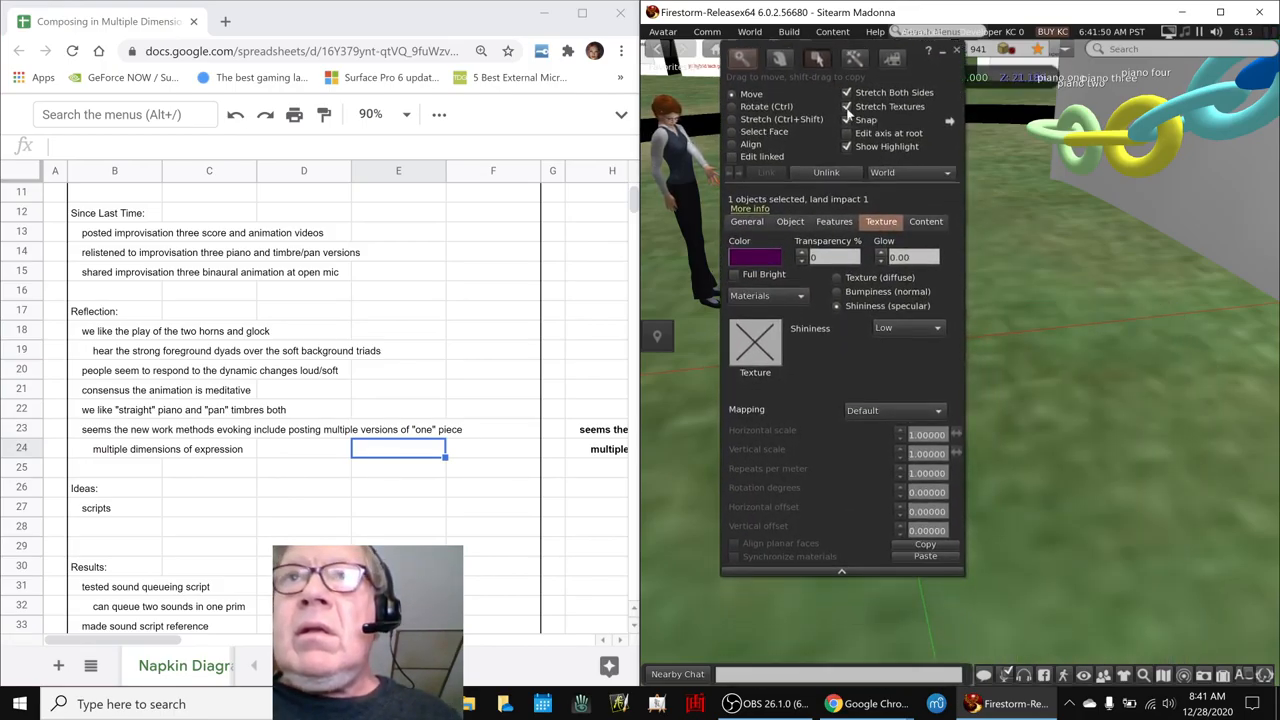
pyautogui.click(924, 220)
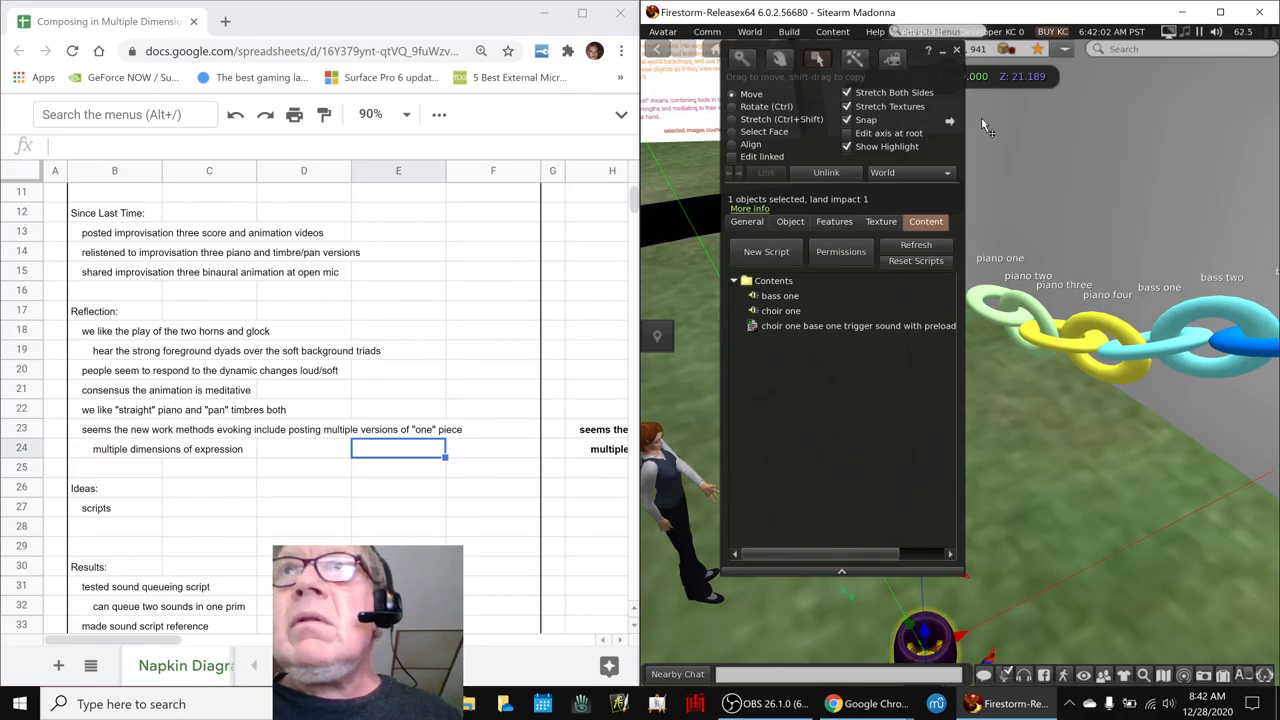
pyautogui.click(746, 280)
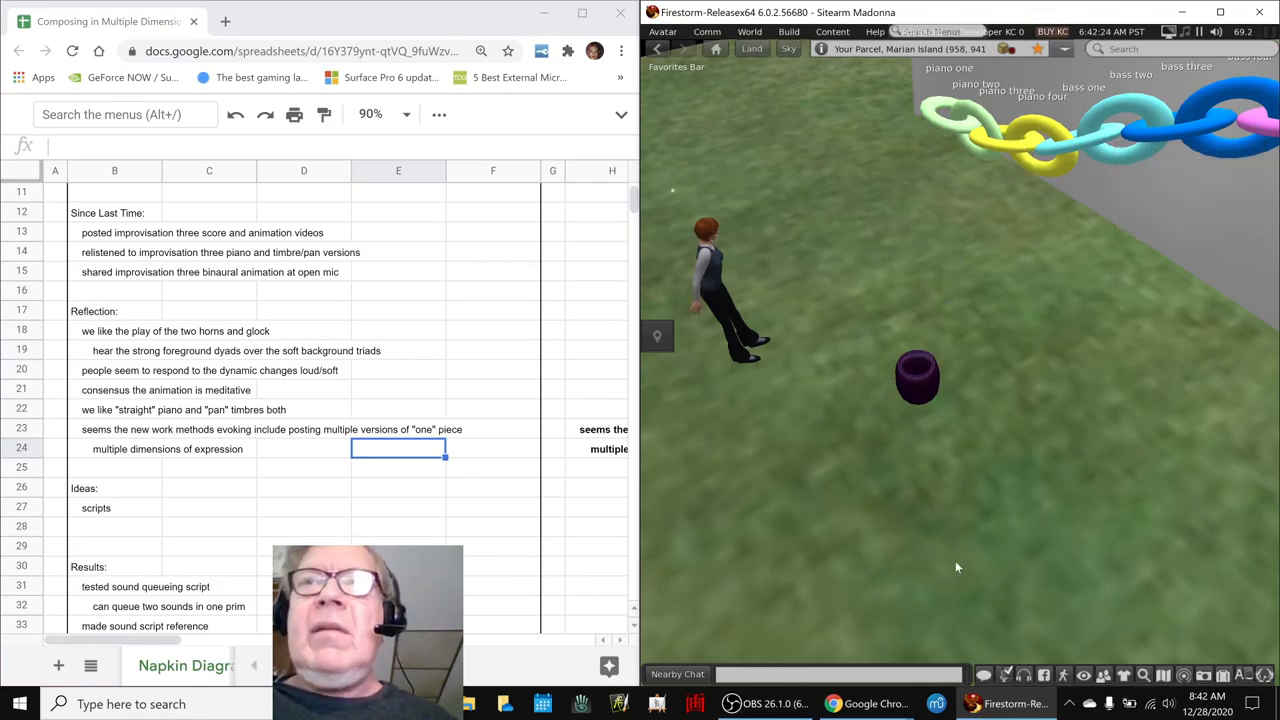
# Edit the object again, open its sound queuing script to read it, then minimise the viewer
pyautogui.rightClick(916, 376)
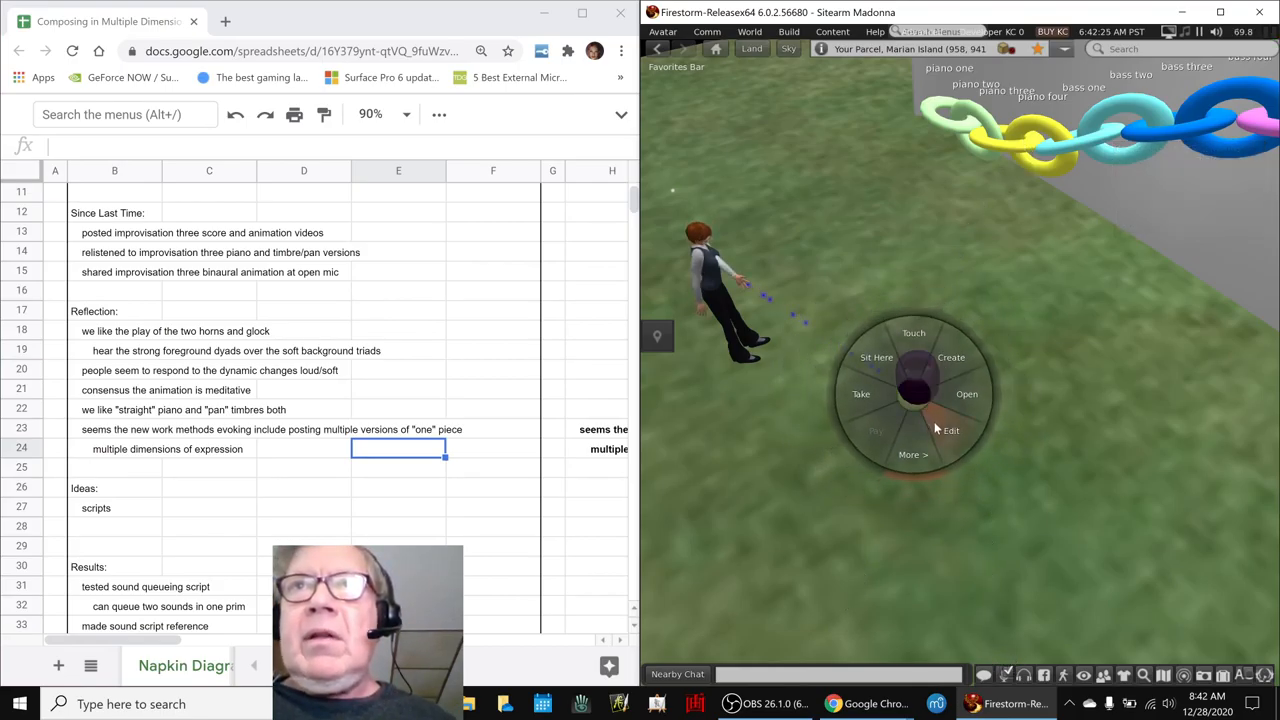
pyautogui.click(948, 430)
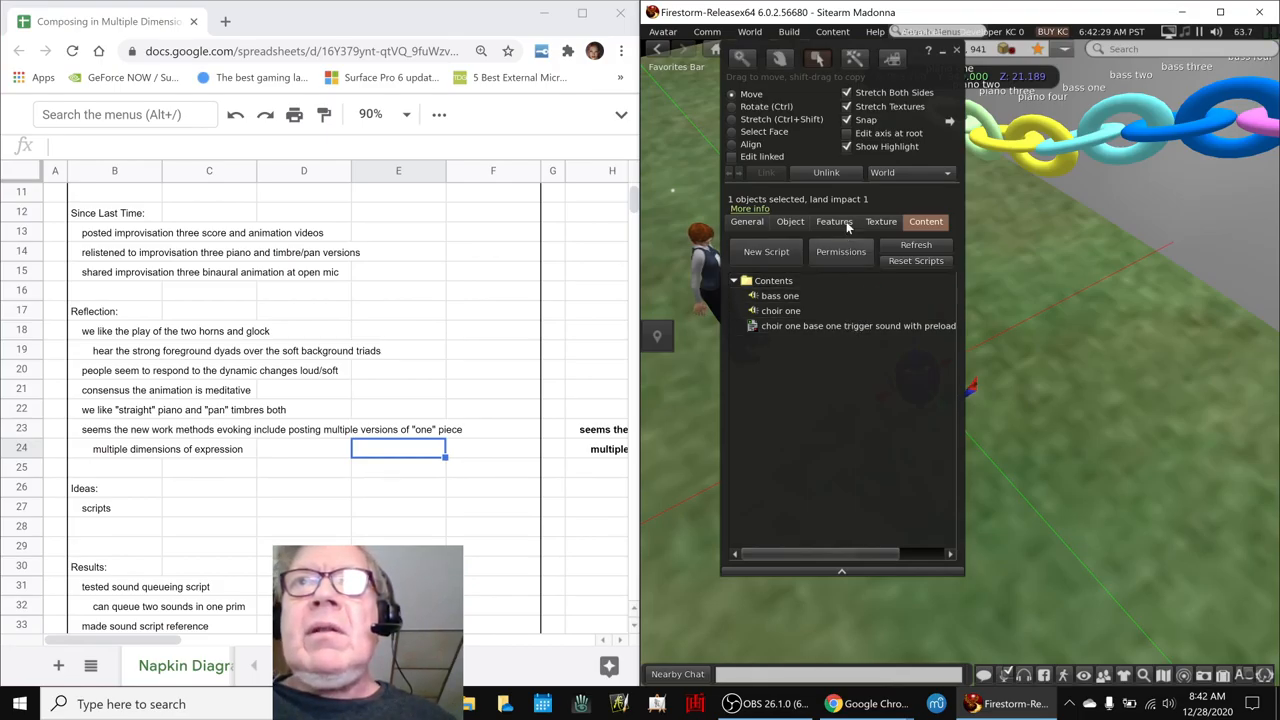
pyautogui.doubleClick(858, 324)
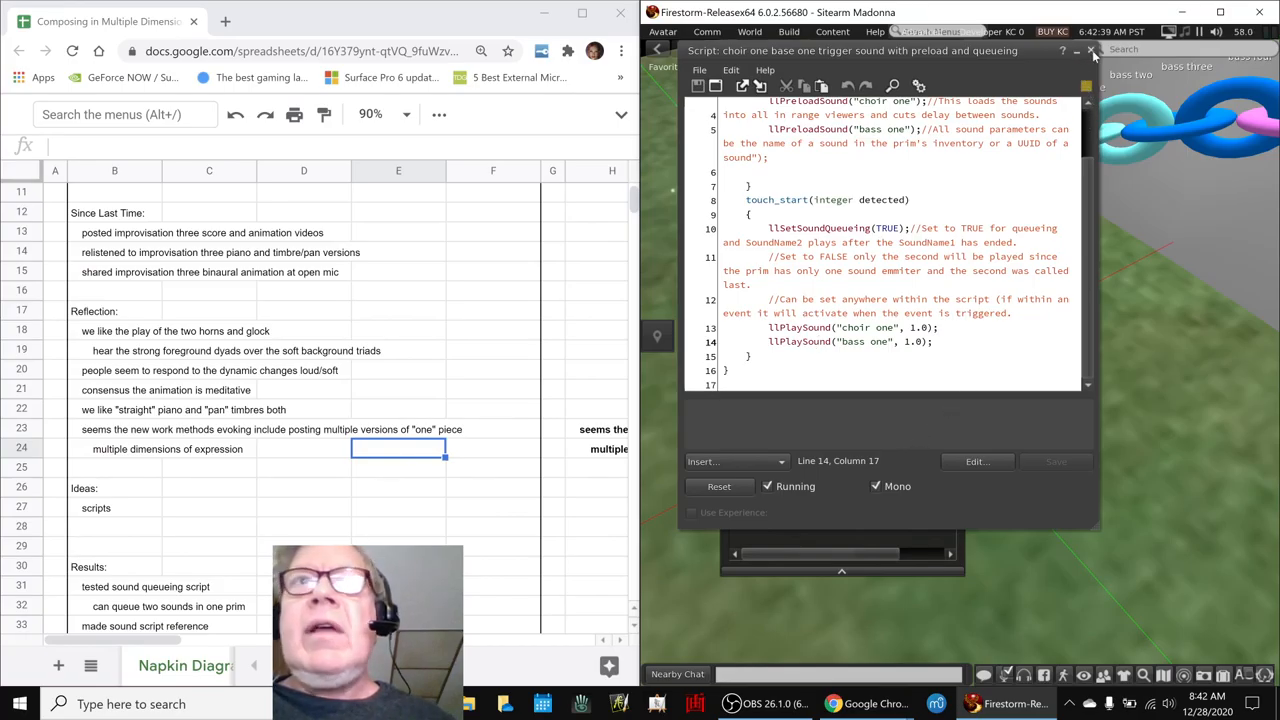
pyautogui.click(1092, 50)
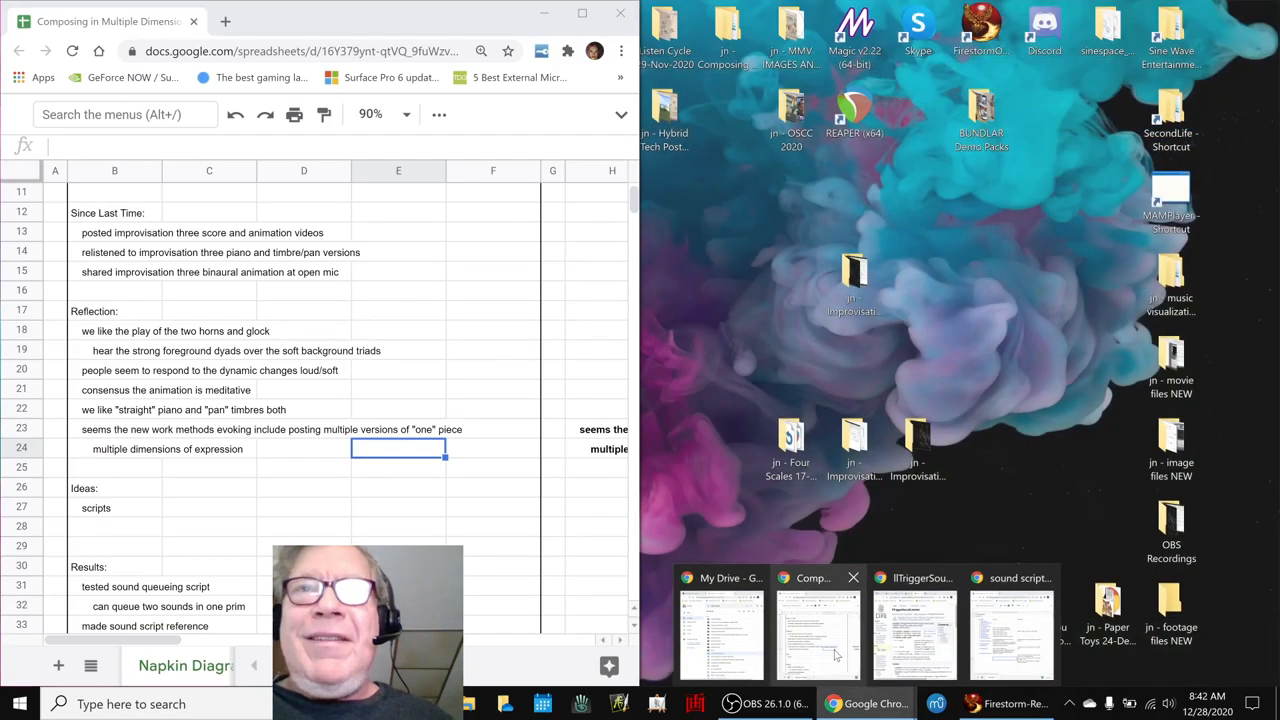
# Bring up the sound script reference browser and go to the LSL Sound category page
pyautogui.click(912, 636)
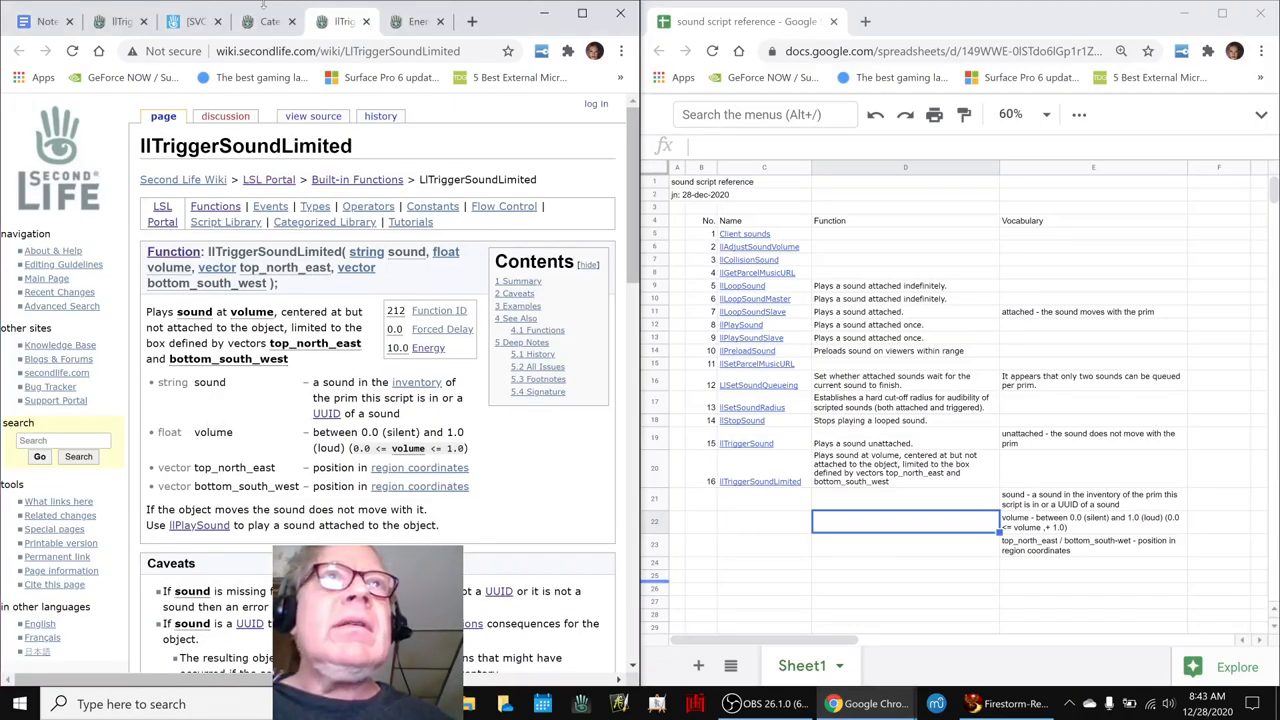
pyautogui.click(266, 20)
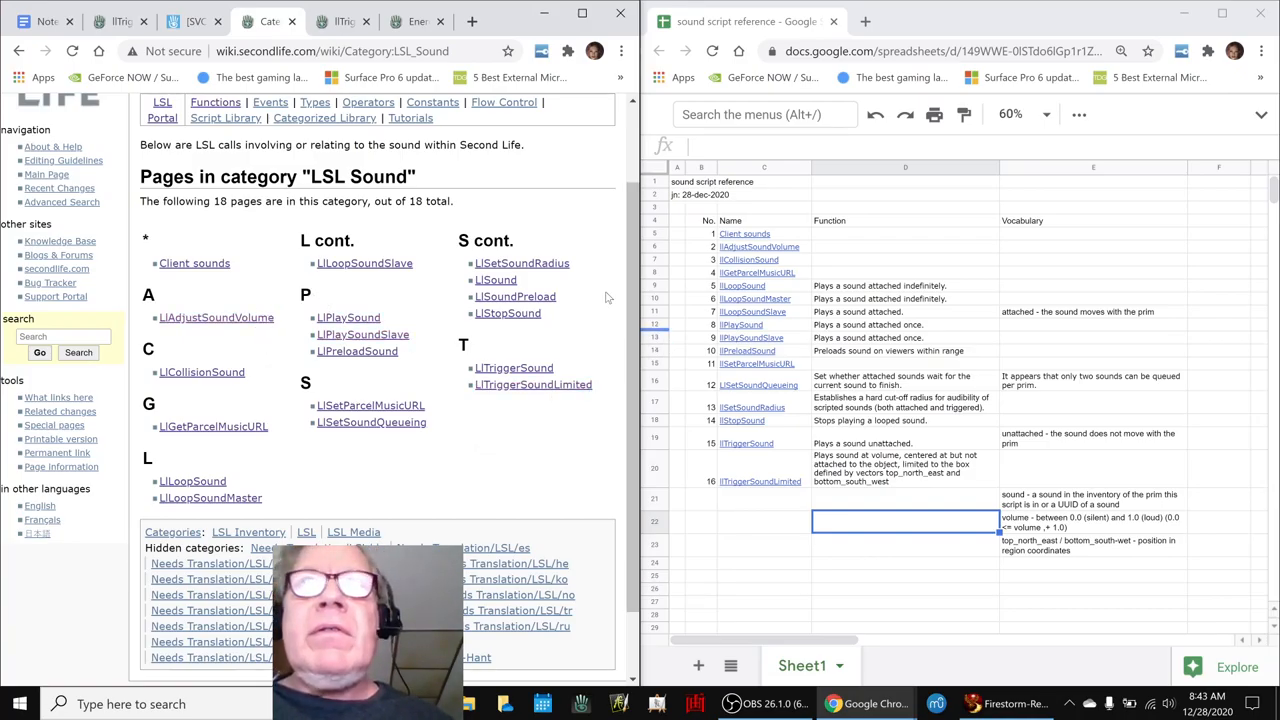
pyautogui.moveTo(420, 492)
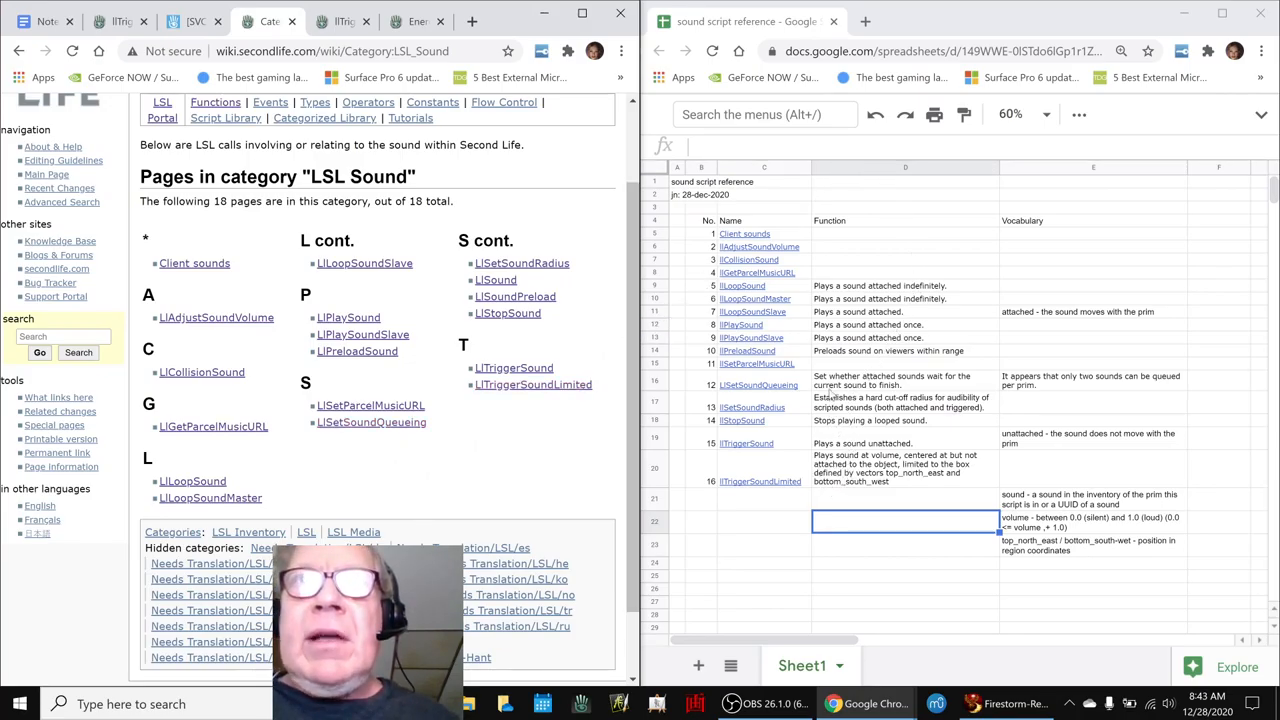
# Review the LlSetSoundQueueing and LlTriggerSound descriptions and the two-sounds-per-prim note
pyautogui.click(904, 380)
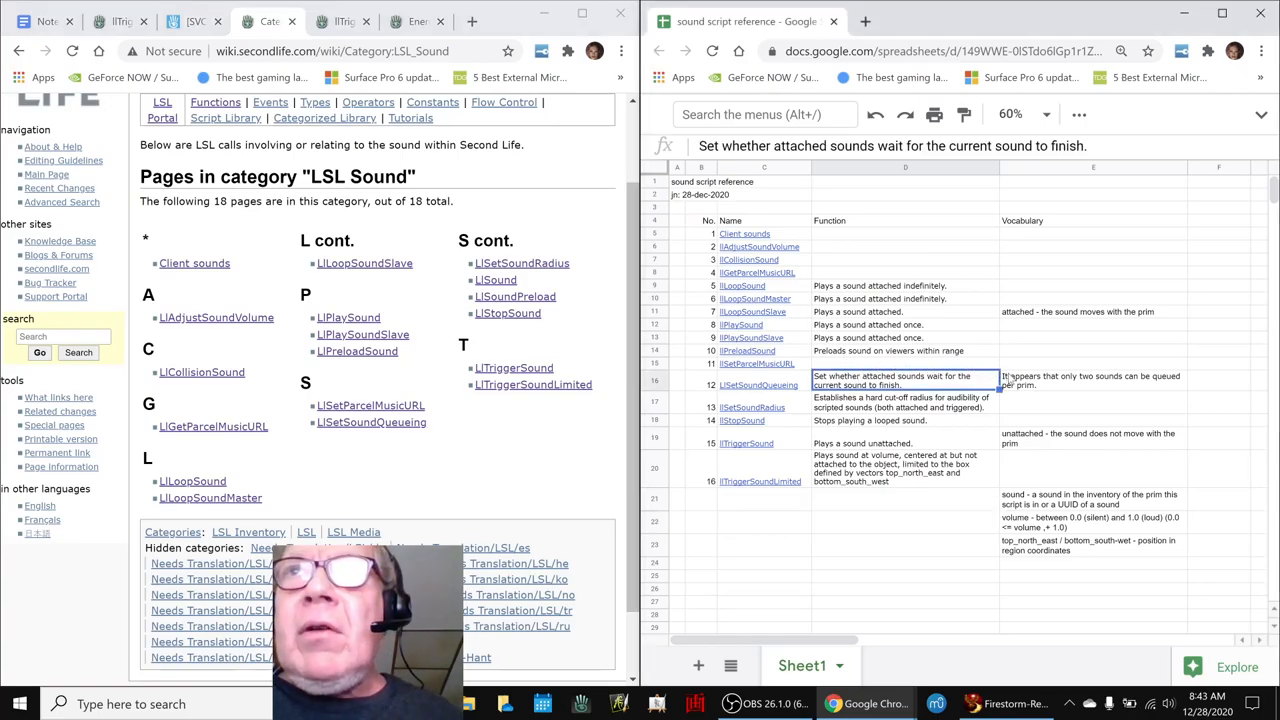
pyautogui.click(1092, 380)
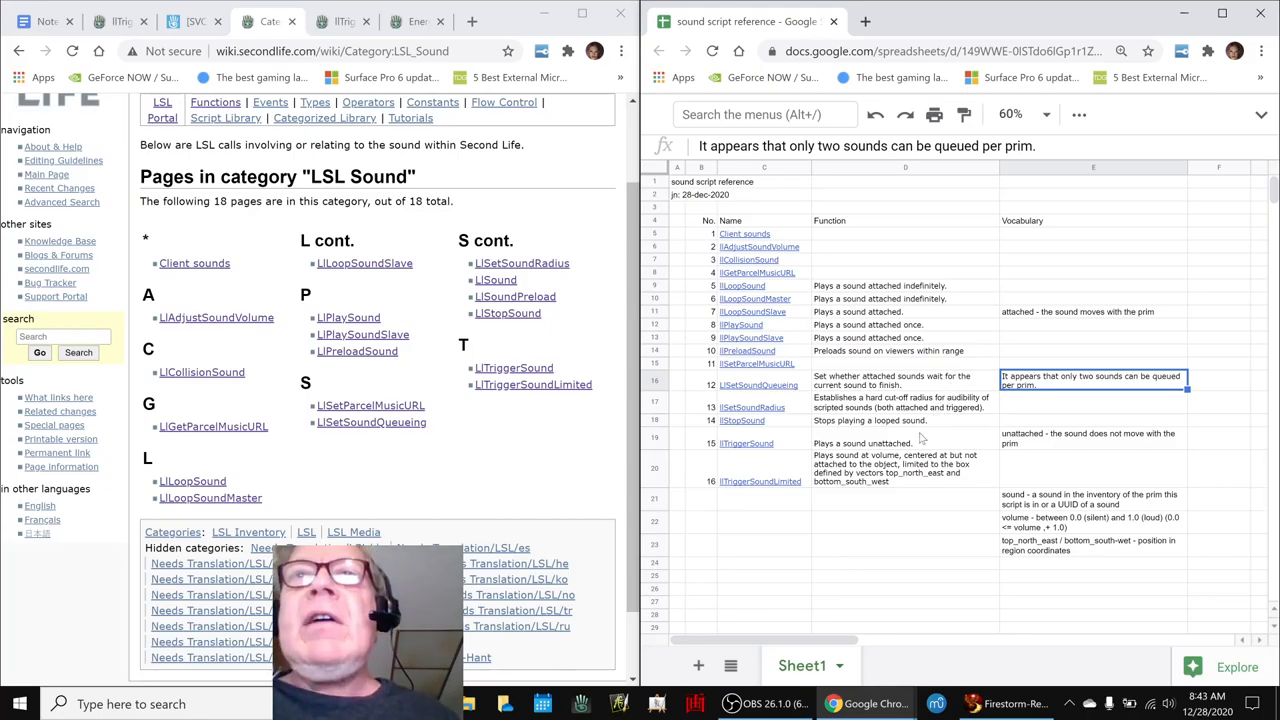
pyautogui.moveTo(864, 444)
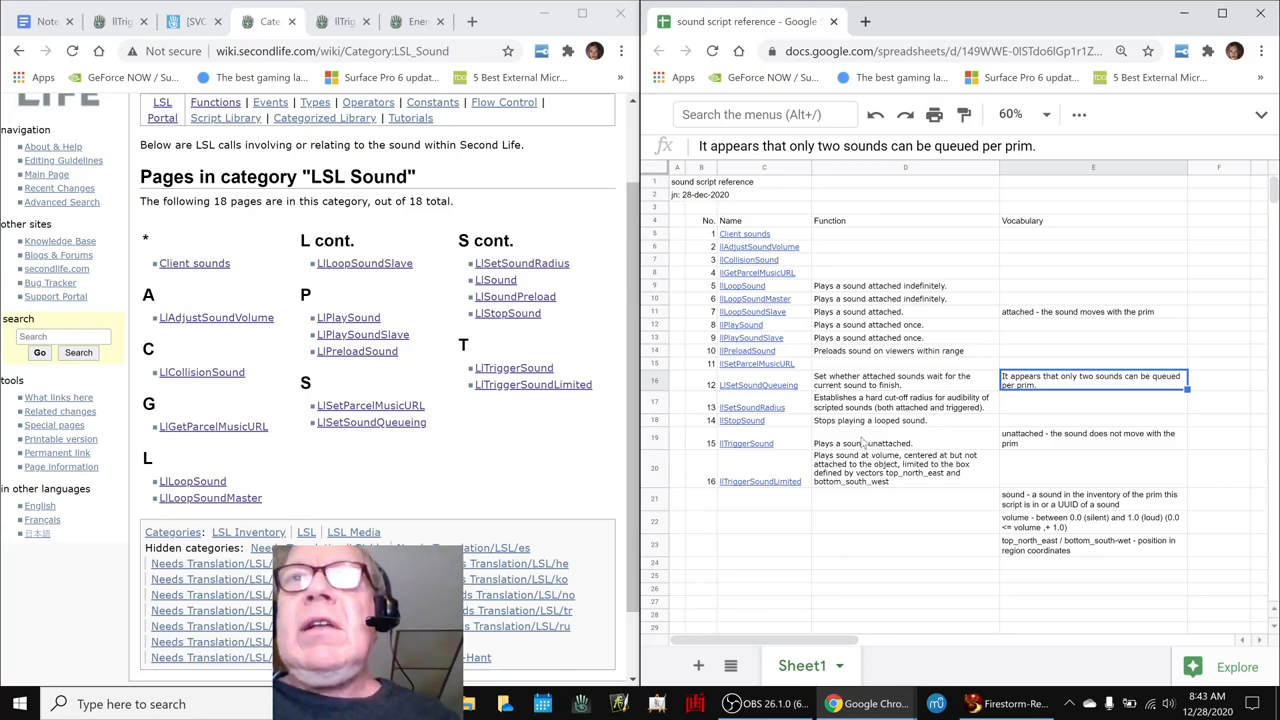
pyautogui.click(904, 444)
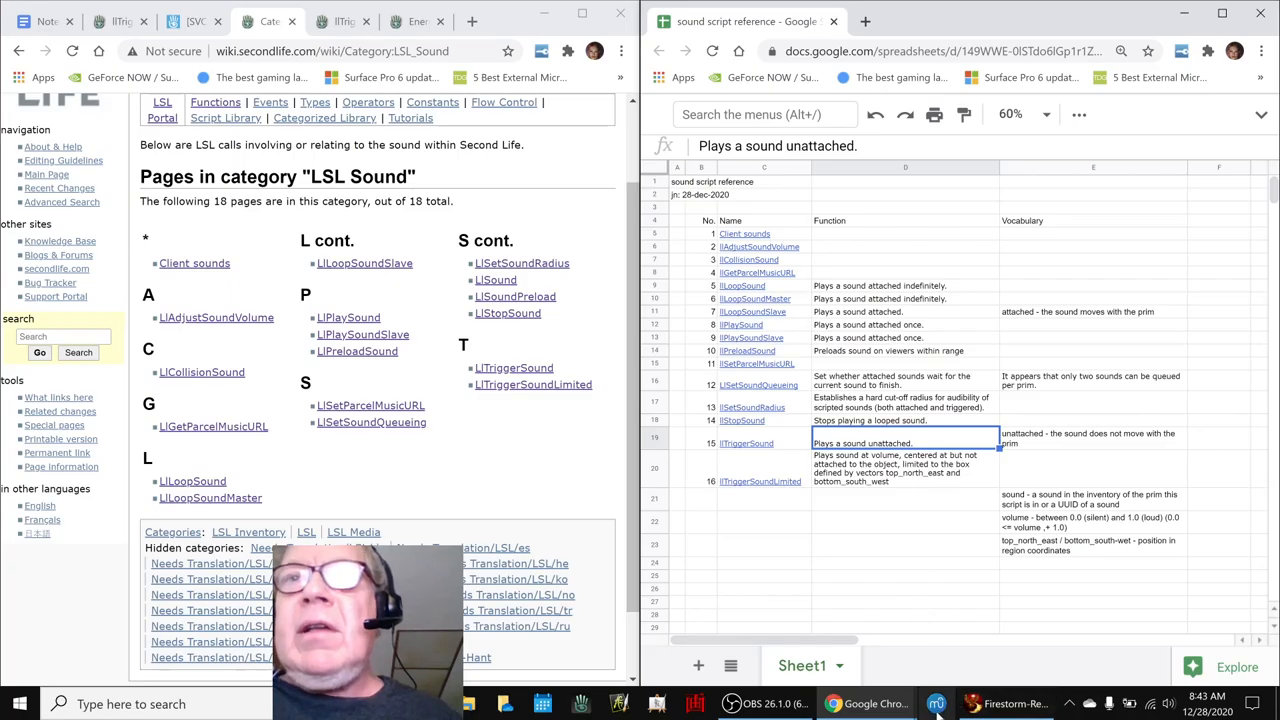
pyautogui.click(1008, 704)
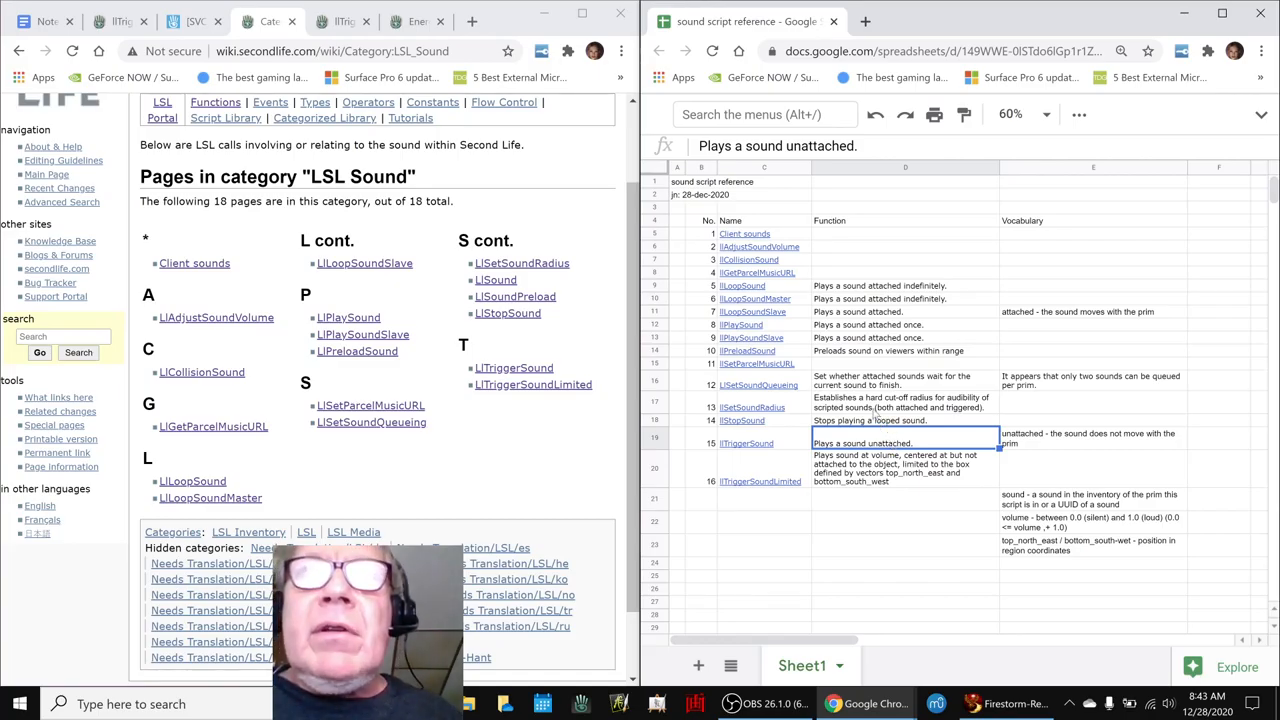
# Review LlPlaySound and the attached-sound note, then the 'unattached' and 'sound' vocabulary entries
pyautogui.click(904, 324)
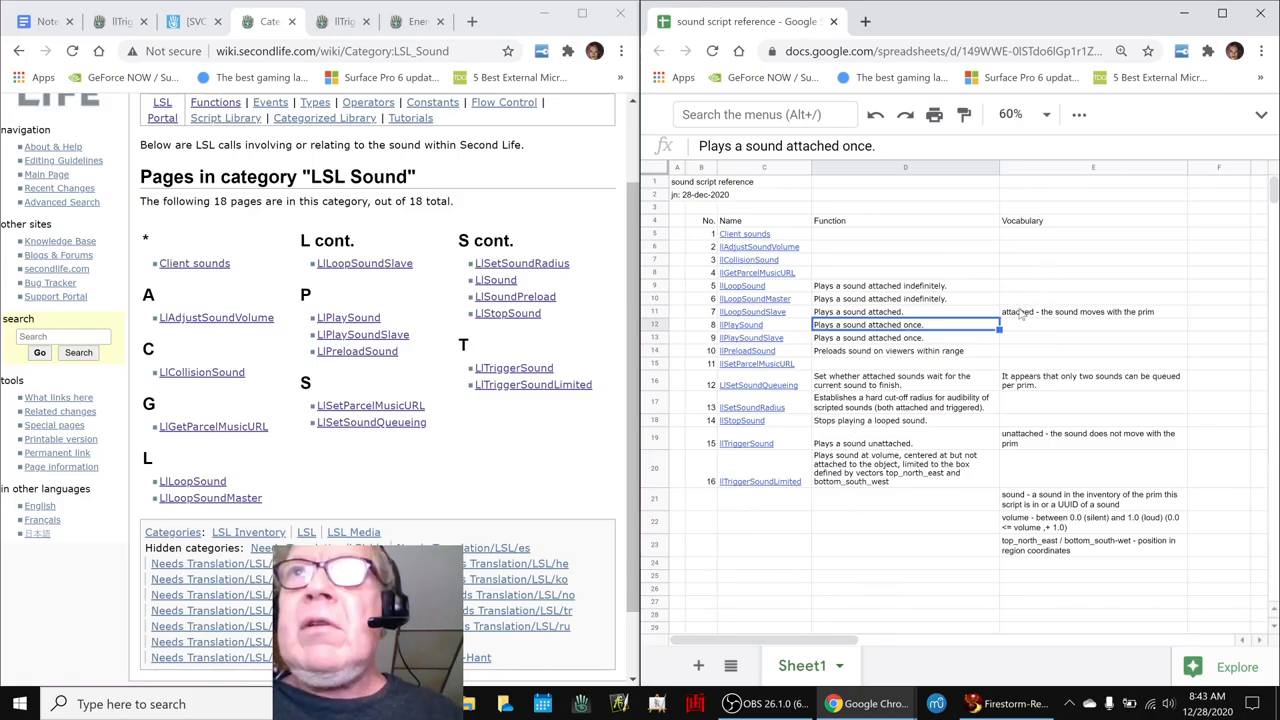
pyautogui.click(1090, 312)
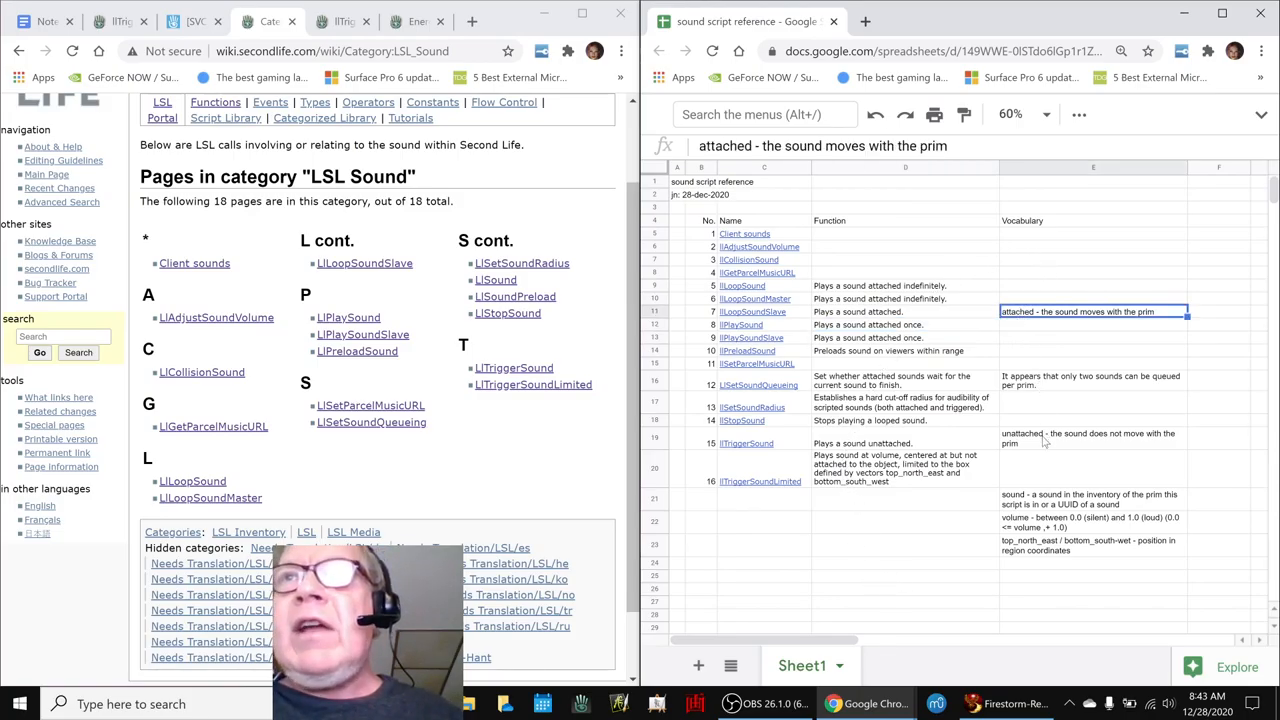
pyautogui.click(1090, 438)
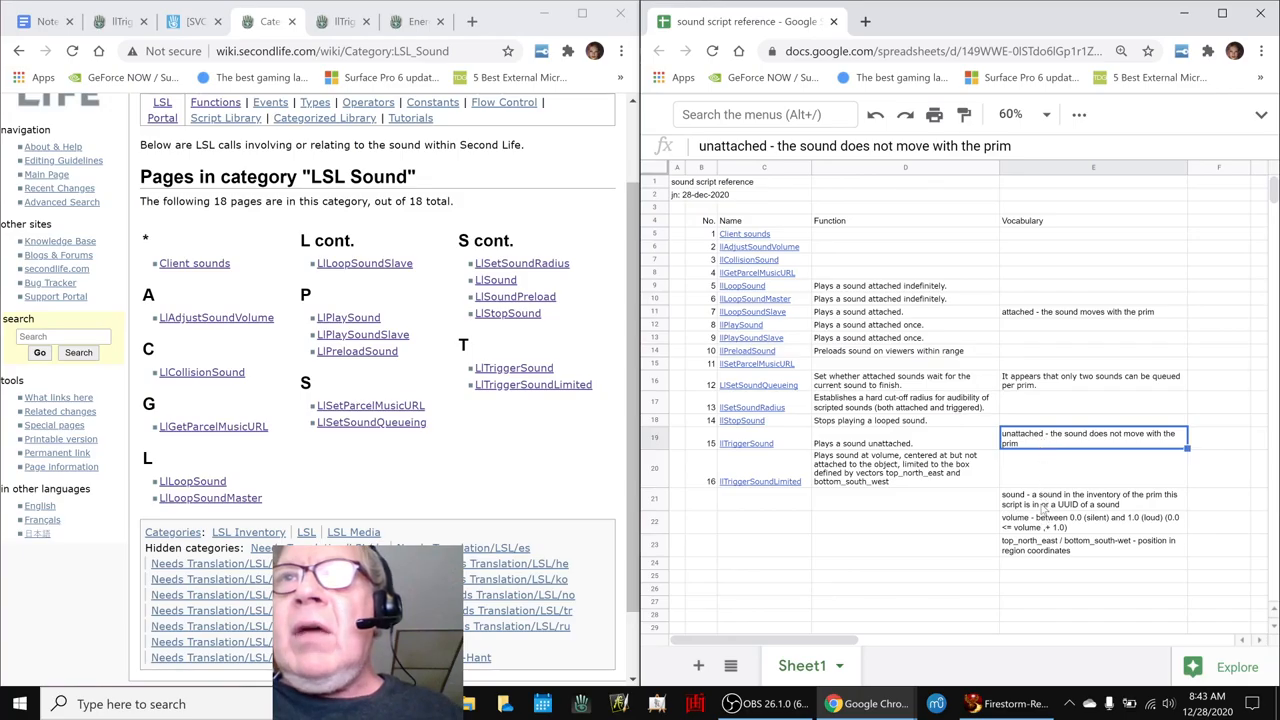
pyautogui.click(1092, 498)
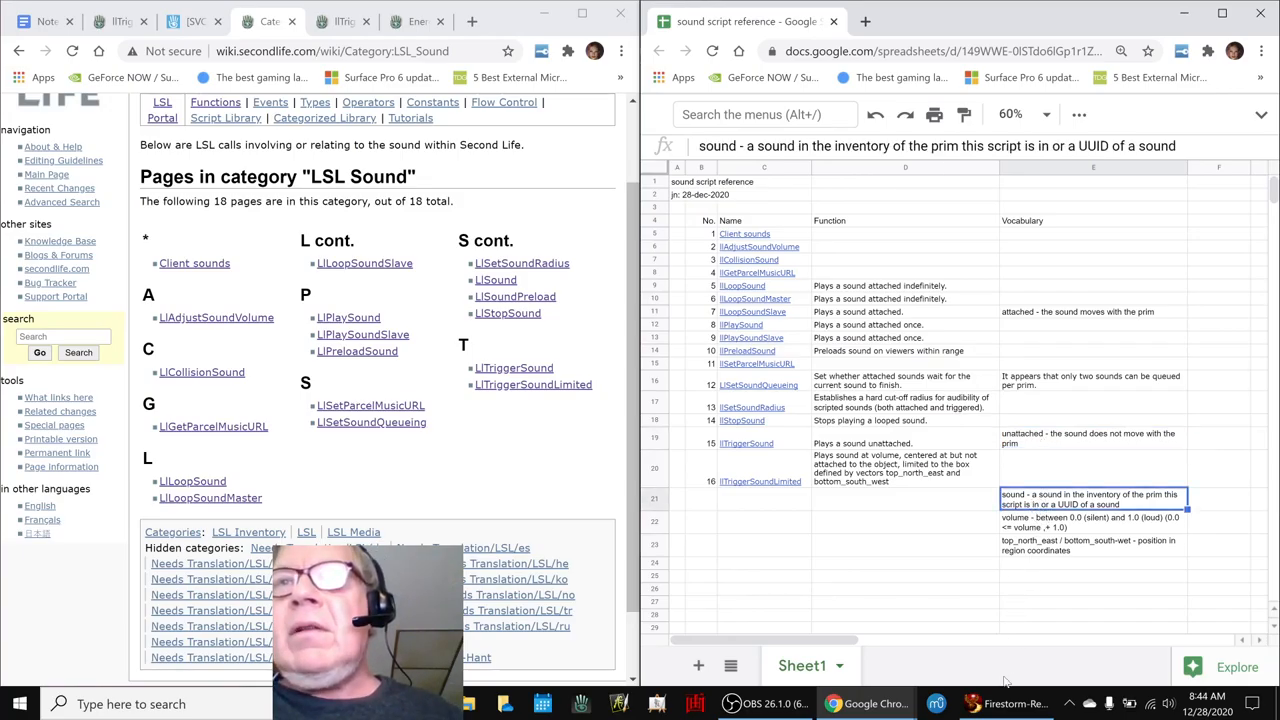
pyautogui.click(1008, 704)
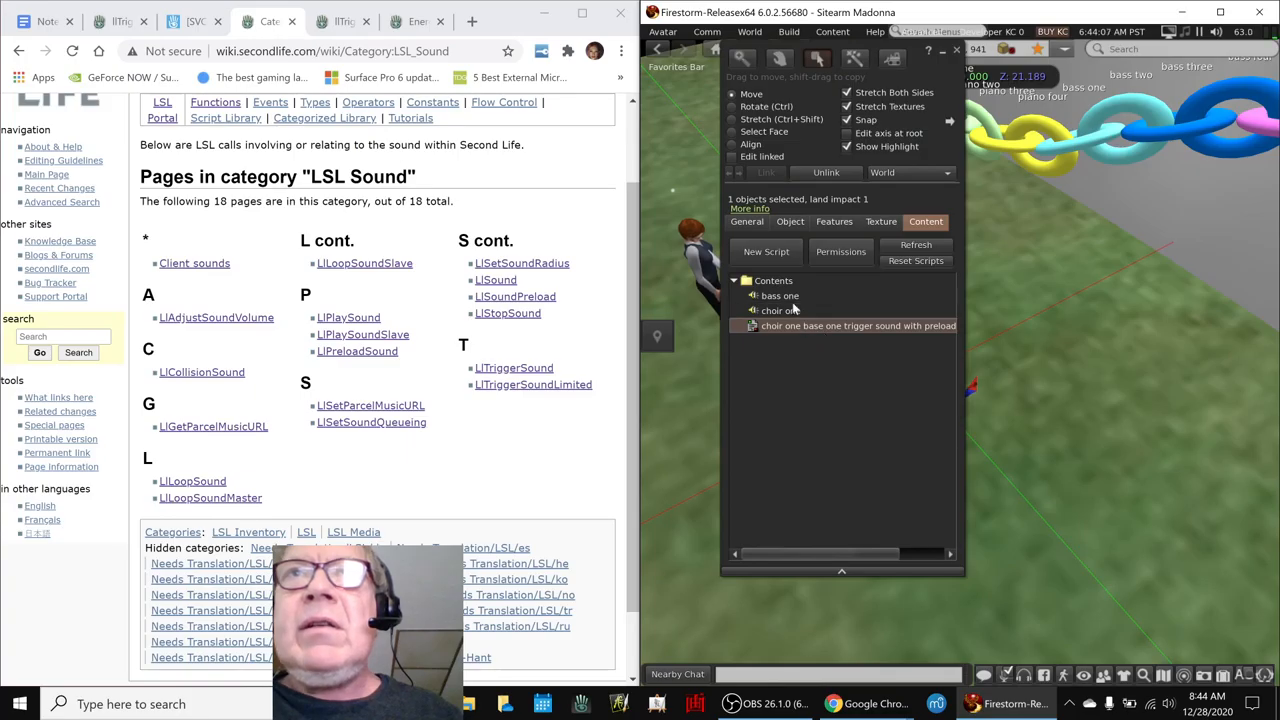
# Compare the object's bass one and choir one sounds against the inventory's Sounds folder
pyautogui.click(780, 310)
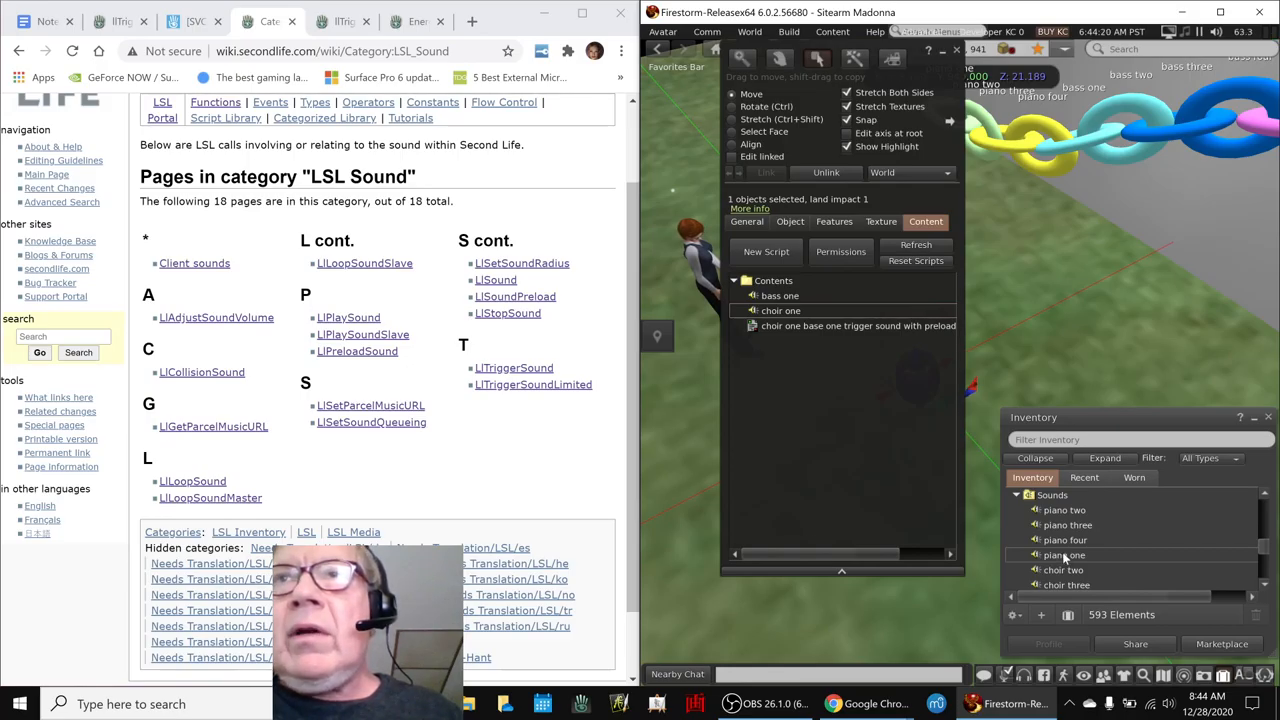
pyautogui.scroll(-3)
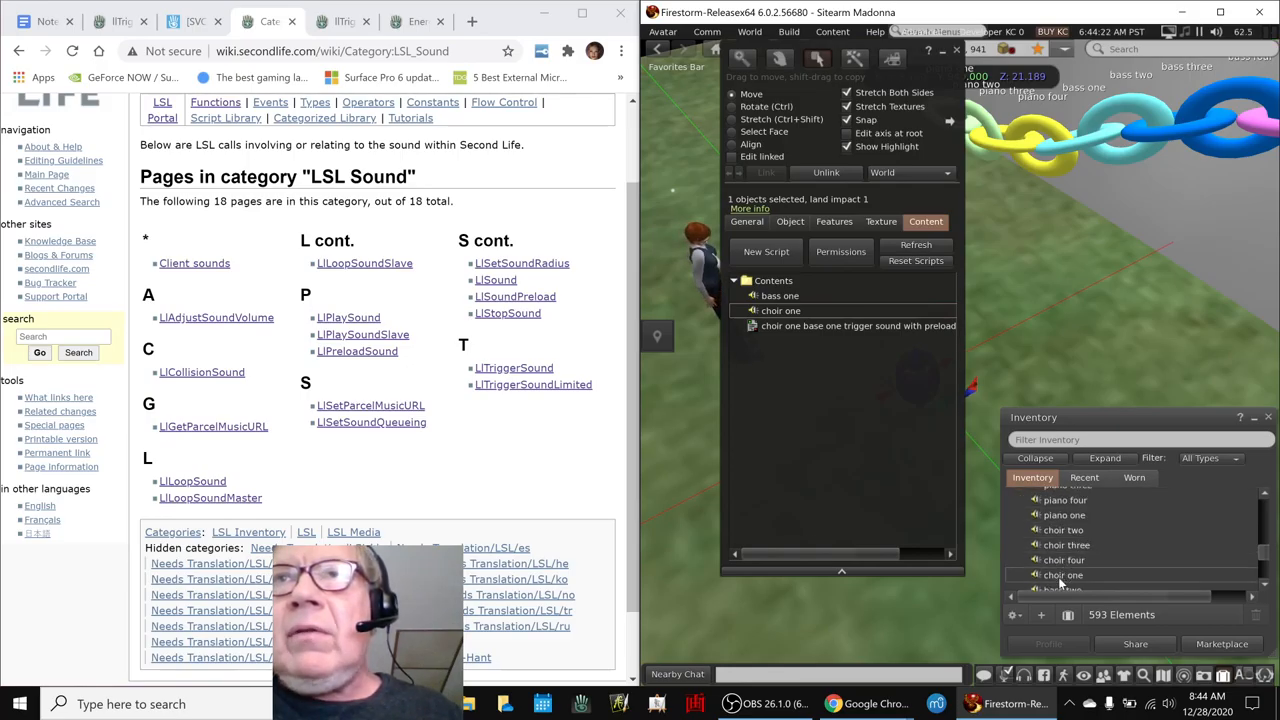
pyautogui.click(1064, 576)
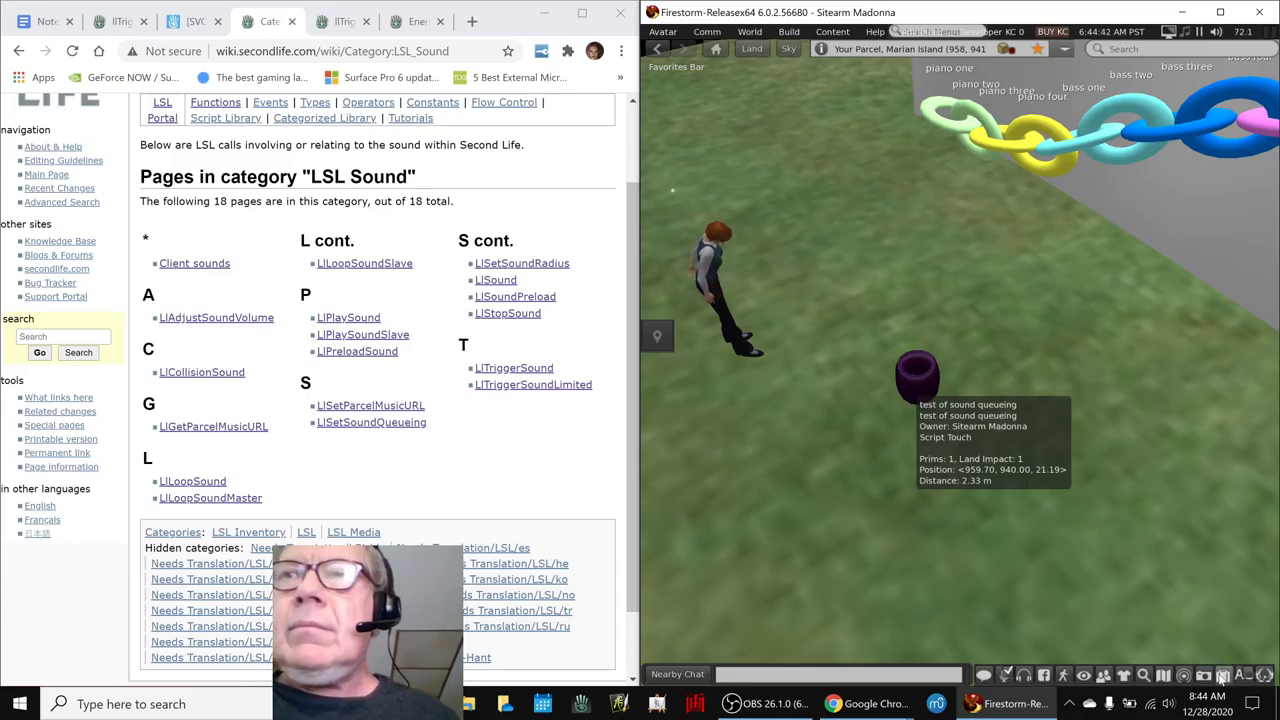
pyautogui.click(1224, 674)
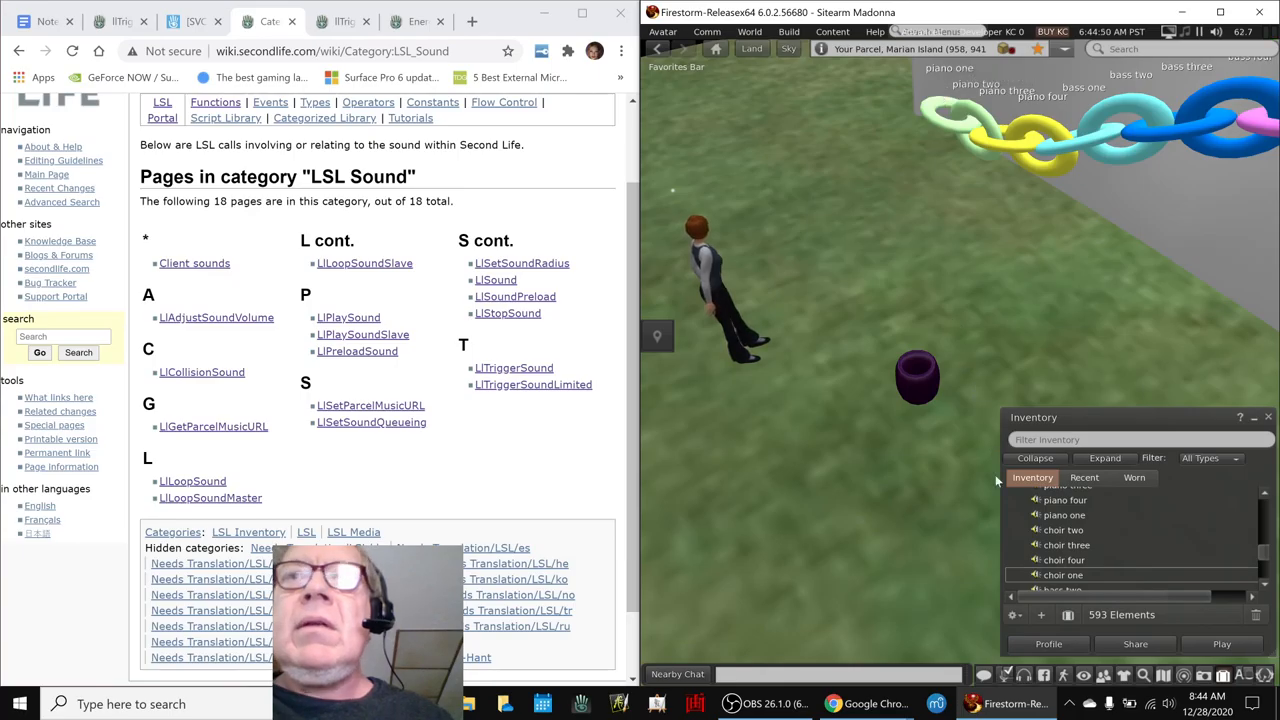
pyautogui.moveTo(832, 704)
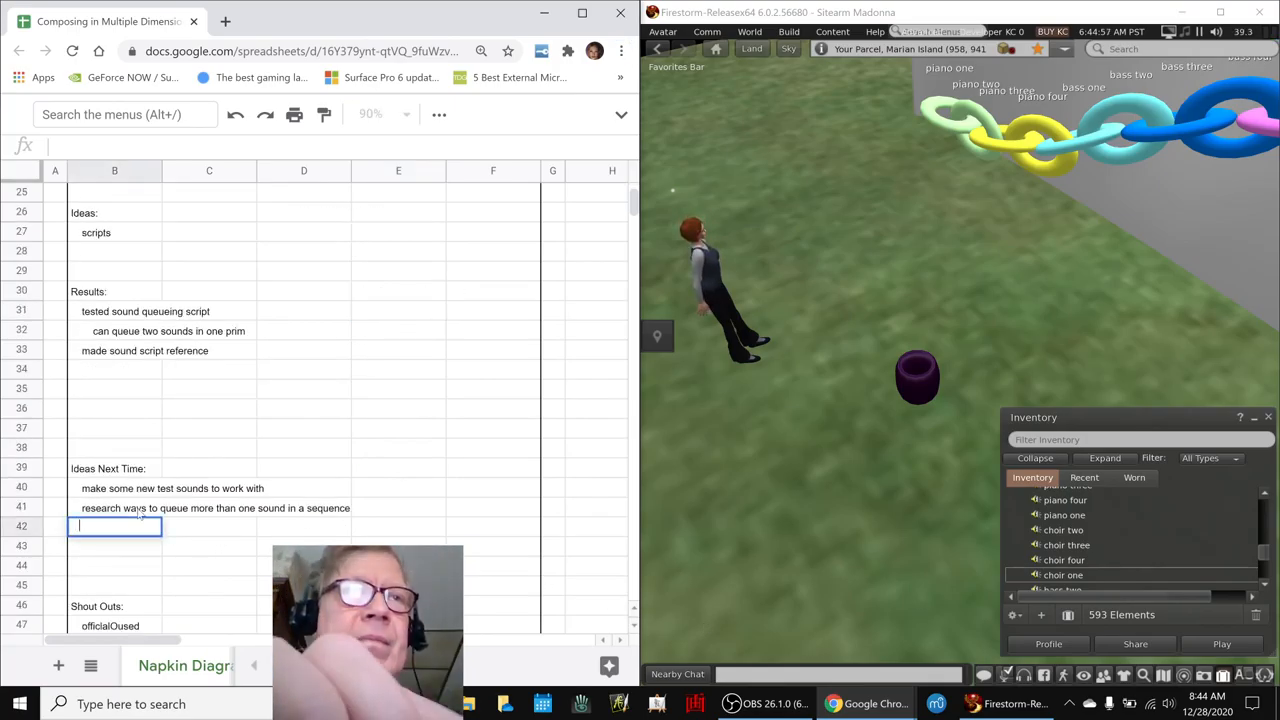
# Enter 'research whether a UUID sound has permission when included in a script not a prim' under Ideas Next Time
pyautogui.write('research whe')
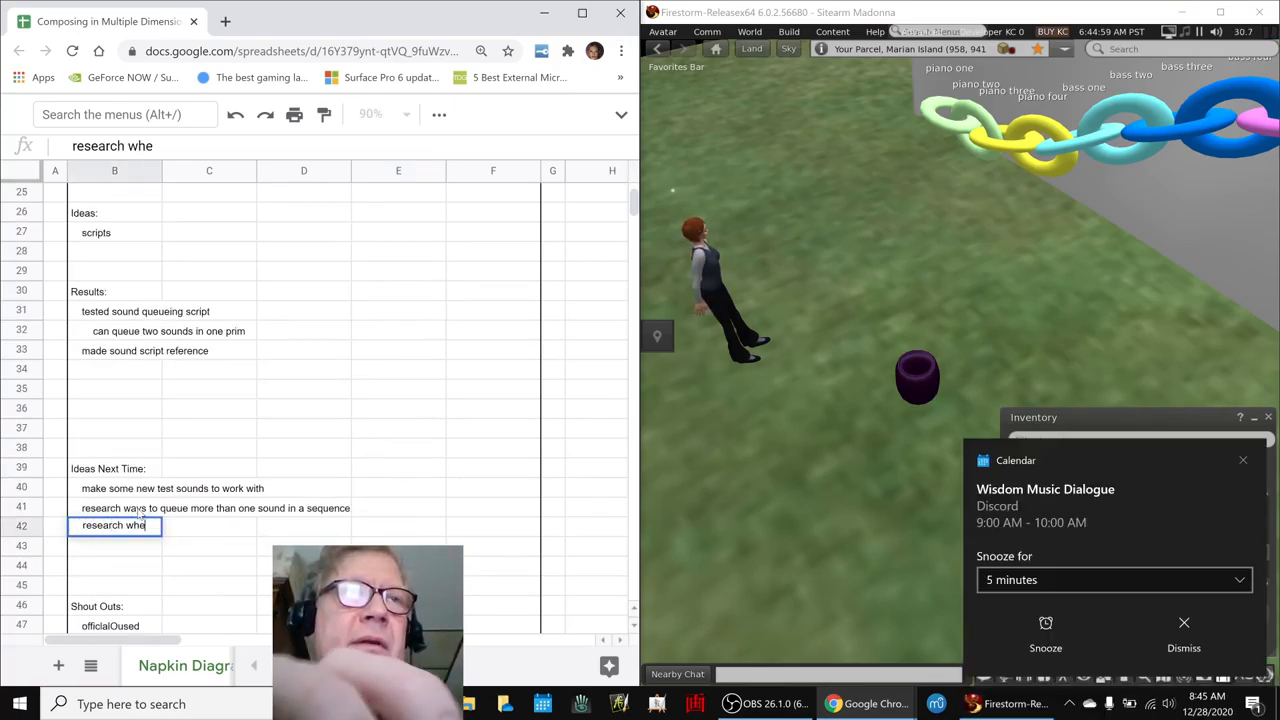
pyautogui.write('ther')
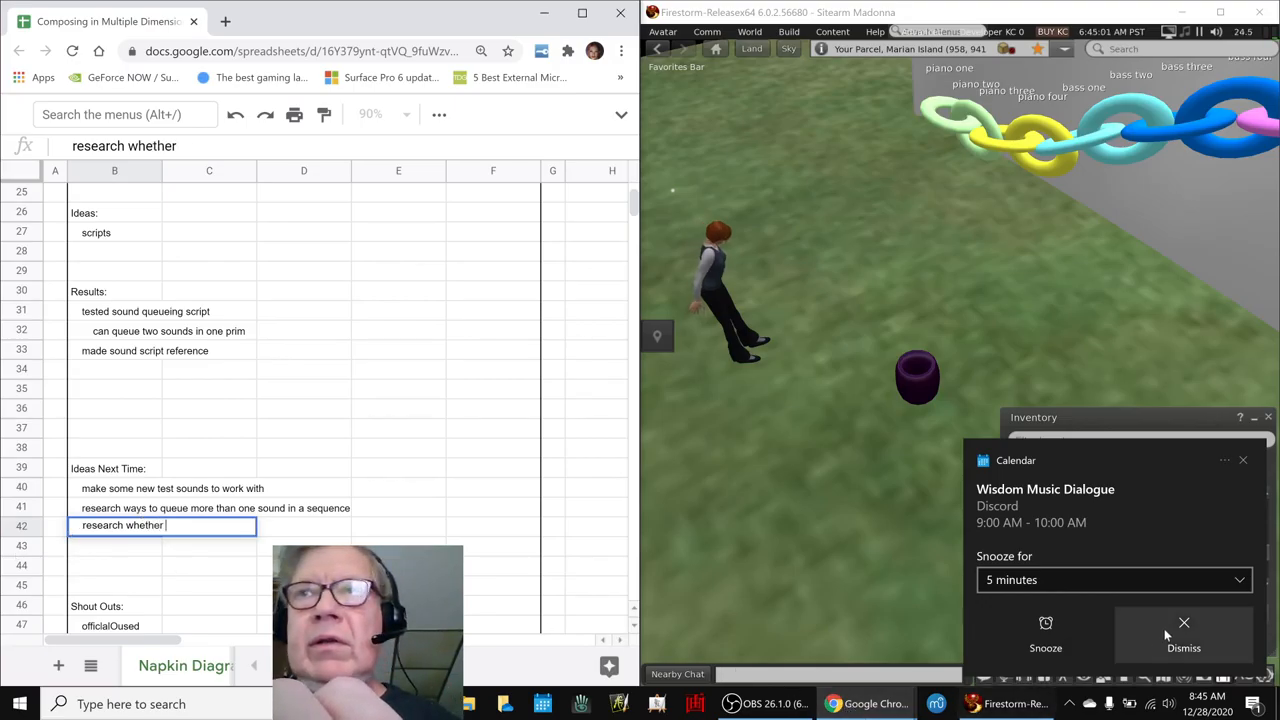
pyautogui.click(1184, 636)
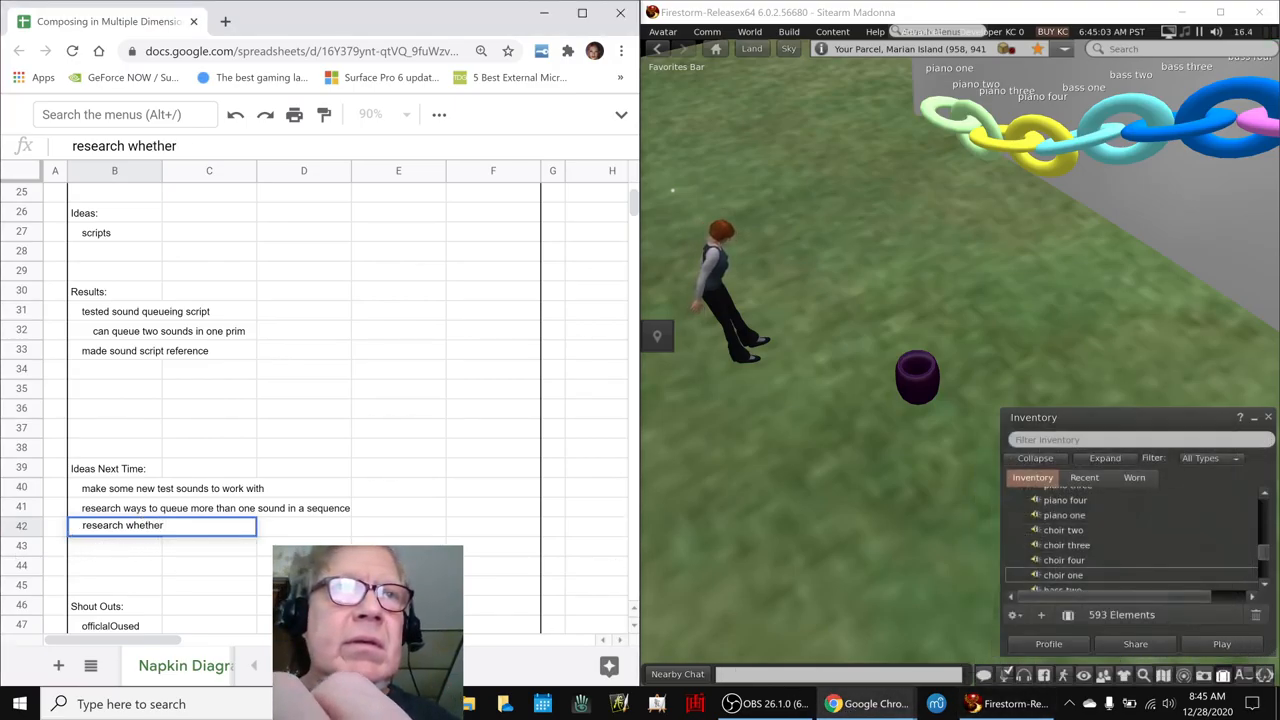
pyautogui.write('a UUID s')
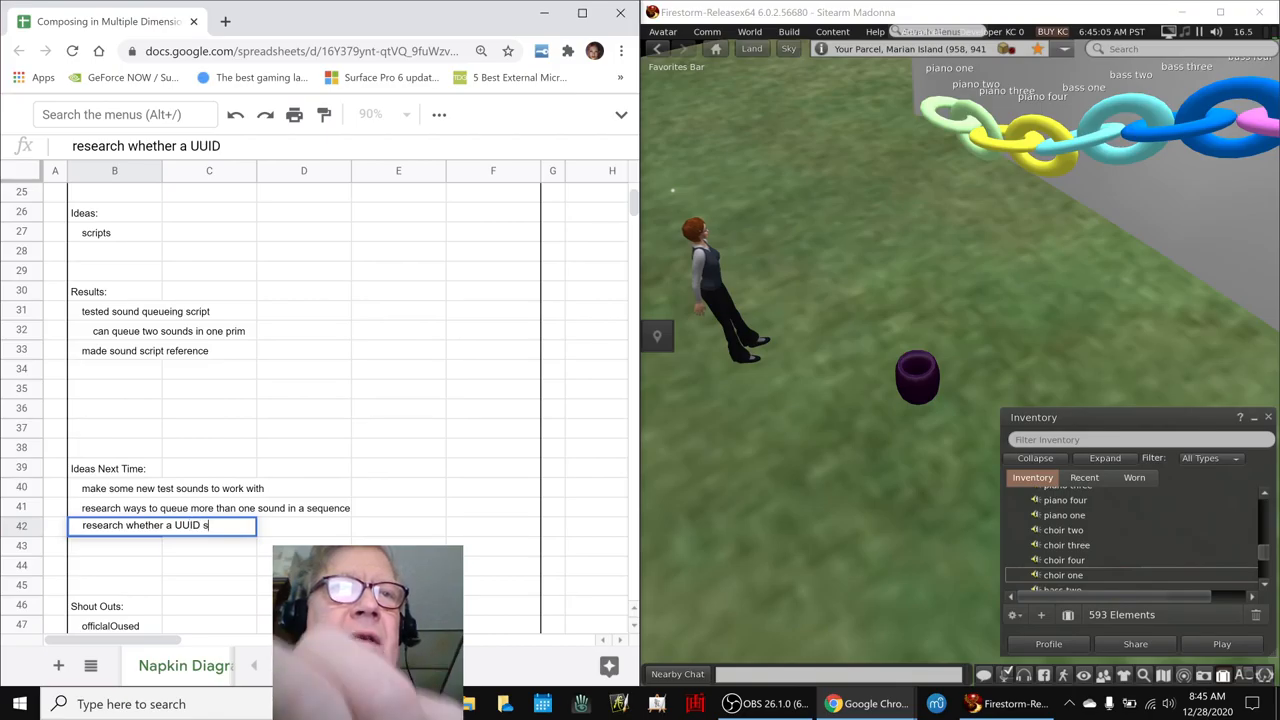
pyautogui.write('sound h')
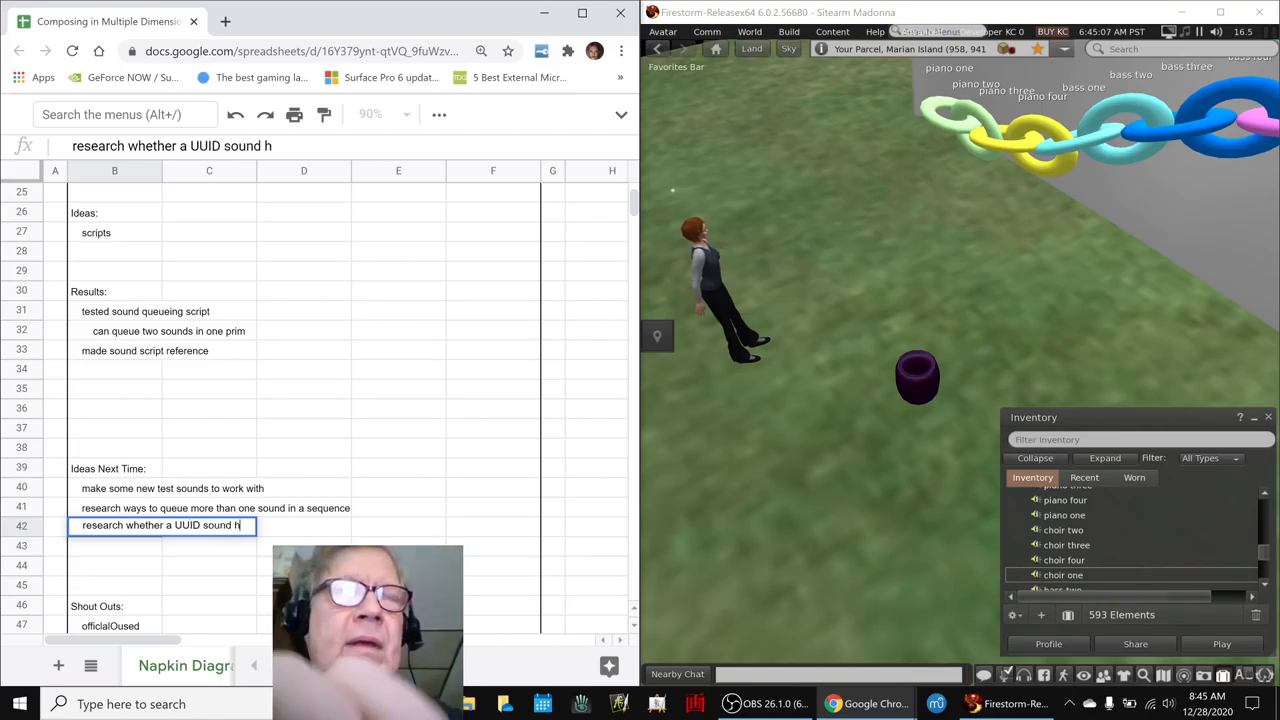
pyautogui.write('as permssions attached')
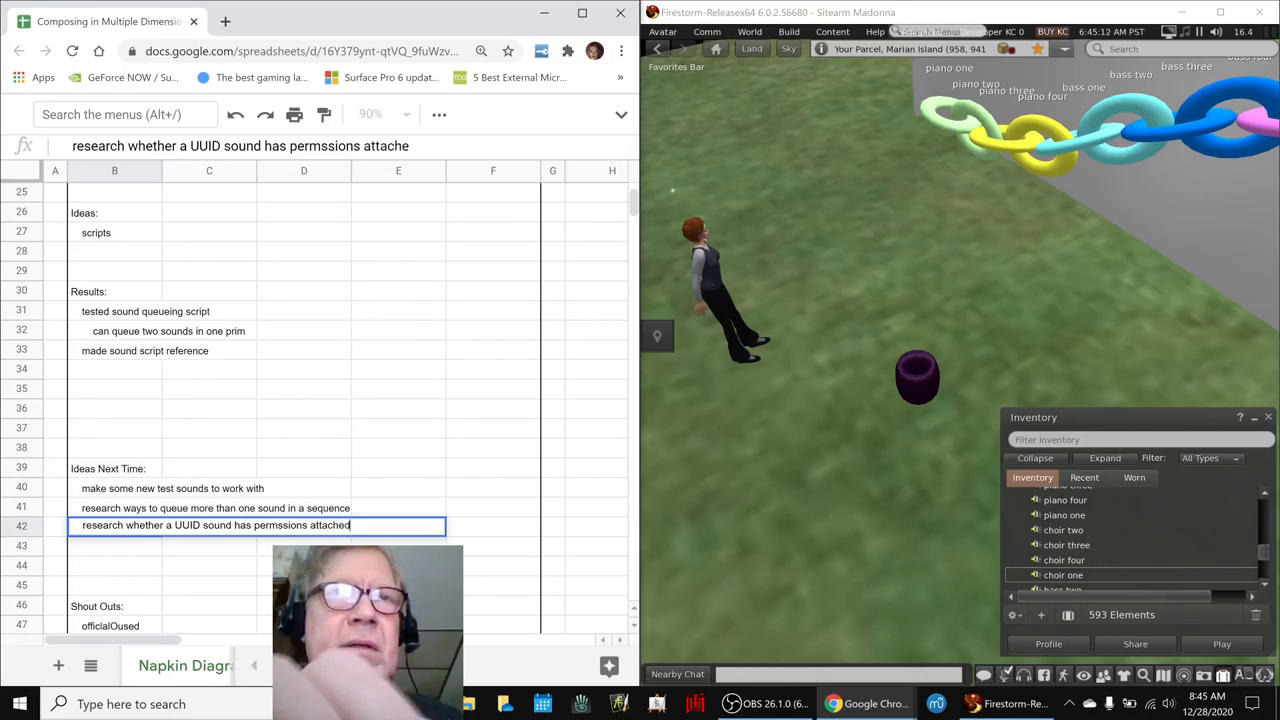
pyautogui.write('when included')
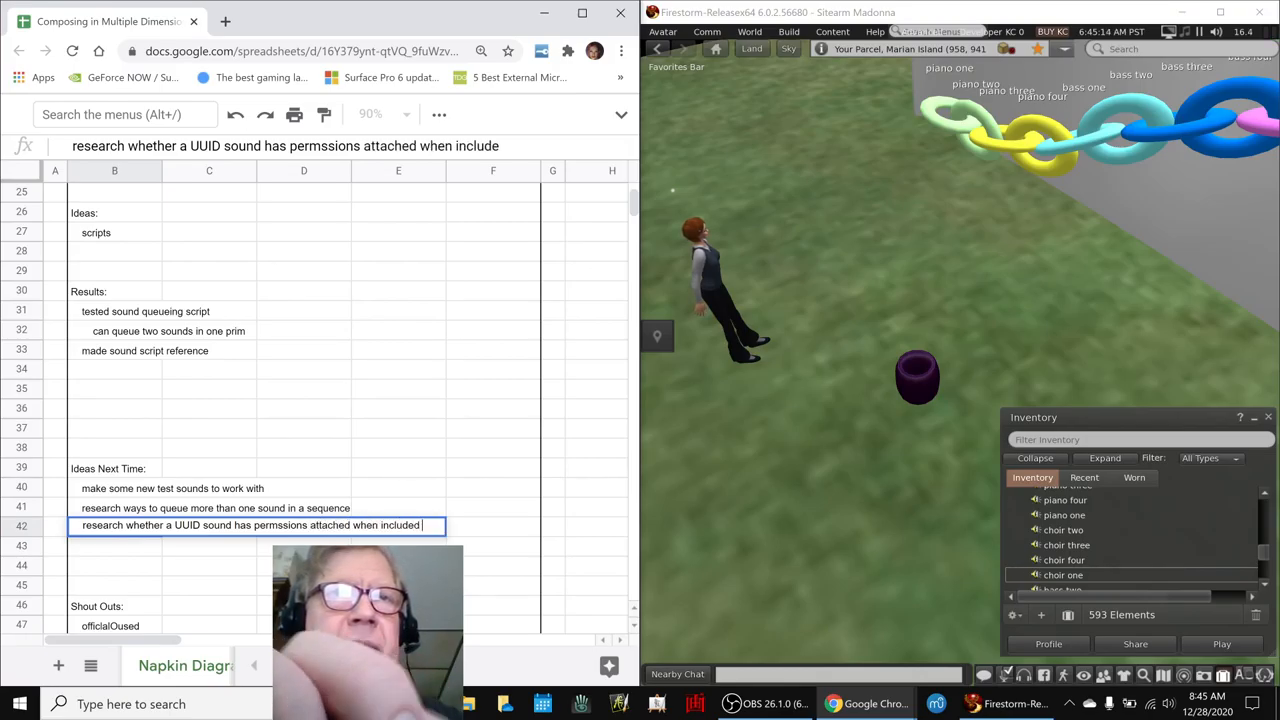
pyautogui.write('in a script but')
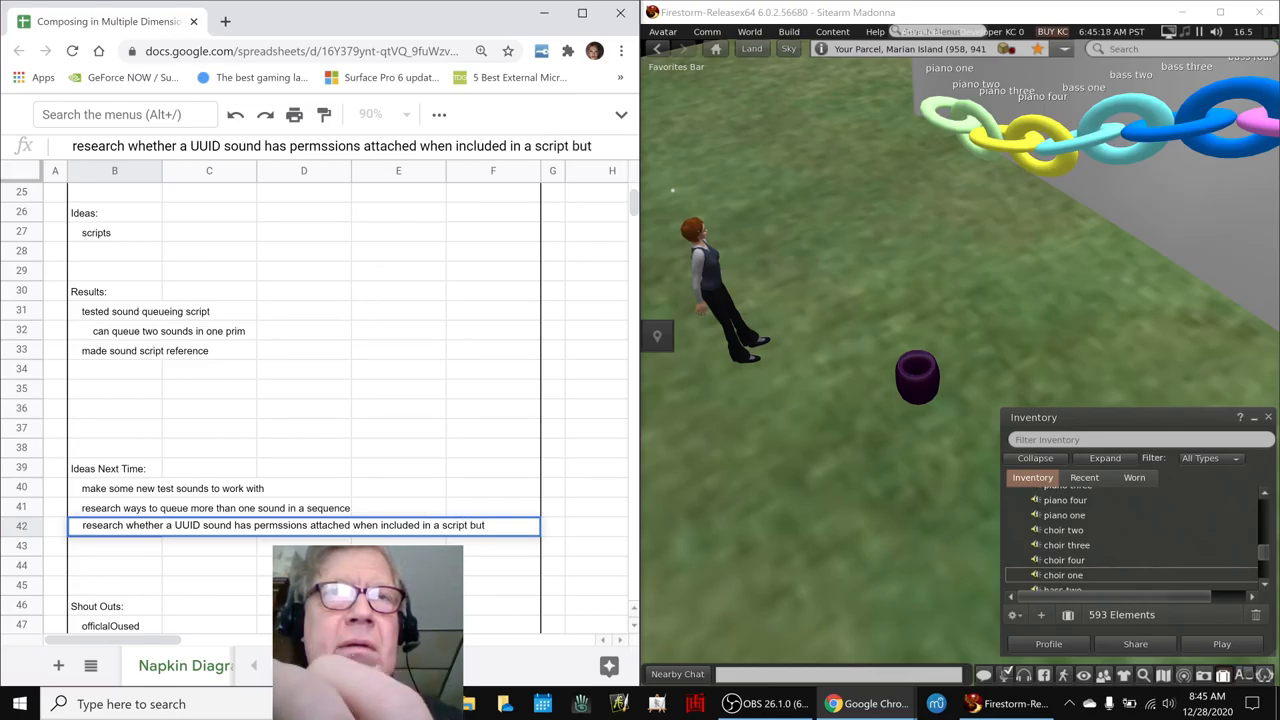
pyautogui.write('not a prim')
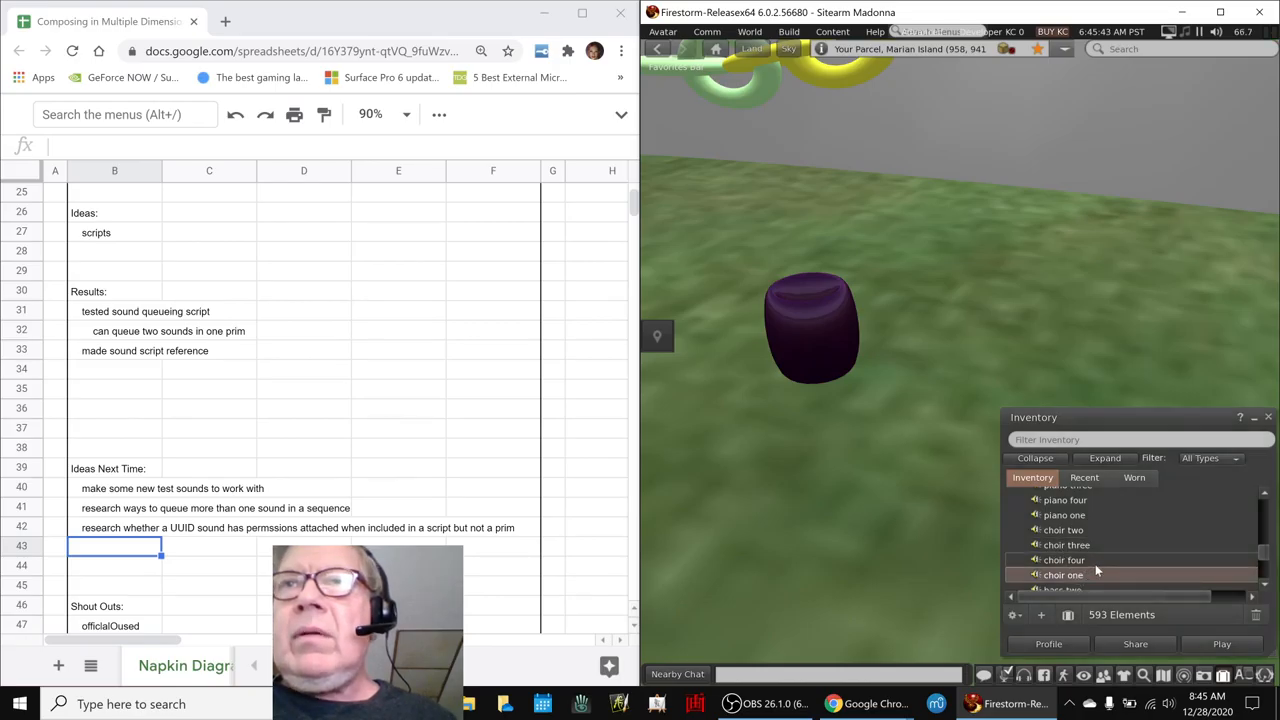
pyautogui.scroll(3)
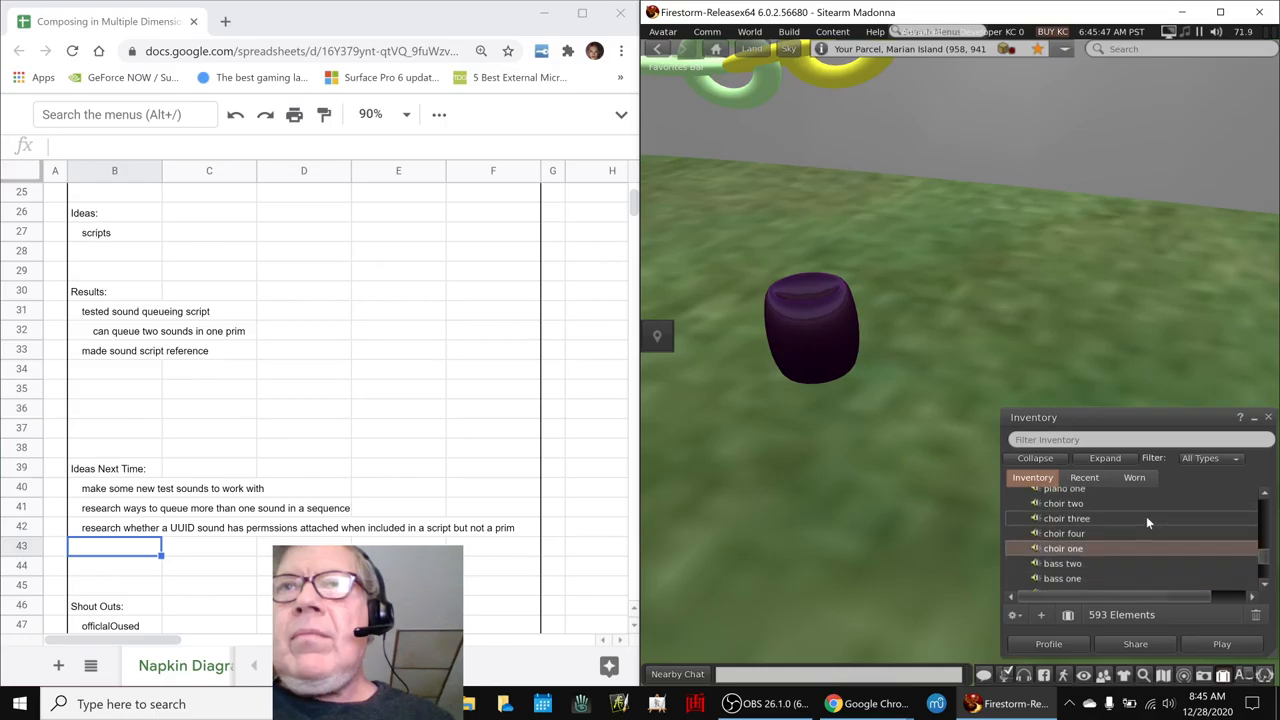
pyautogui.scroll(-3)
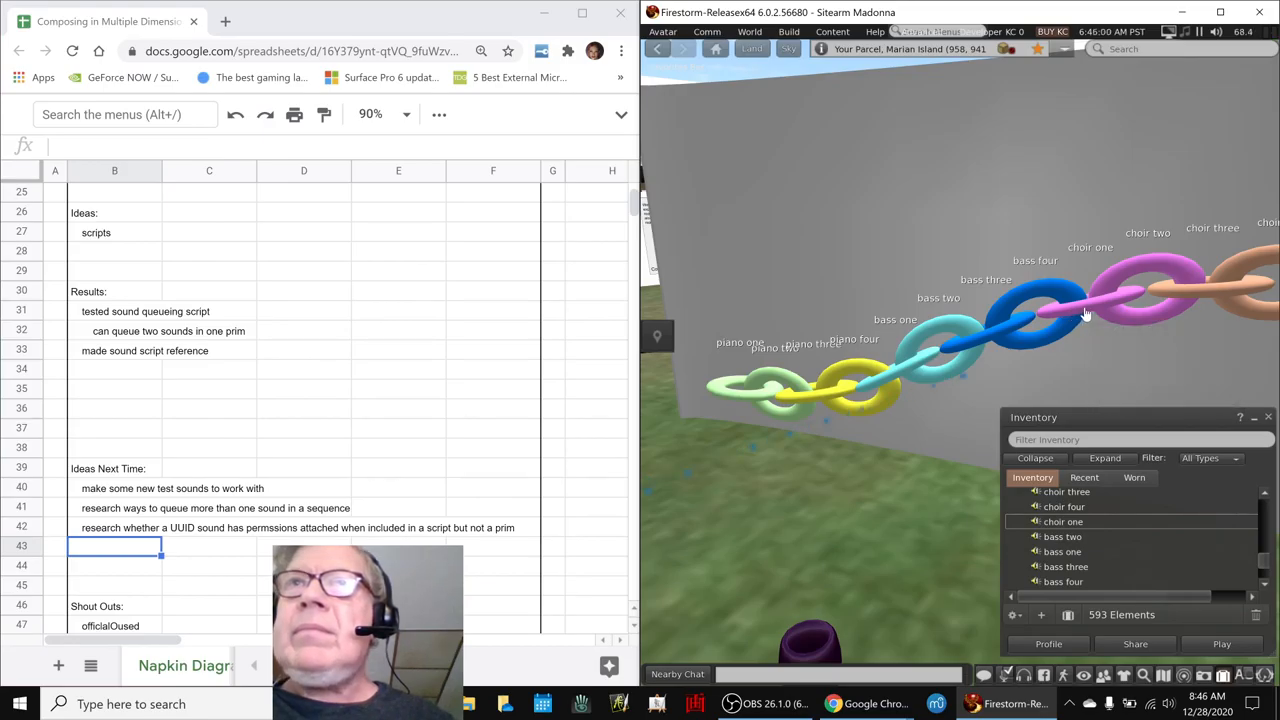
pyautogui.moveTo(900, 388)
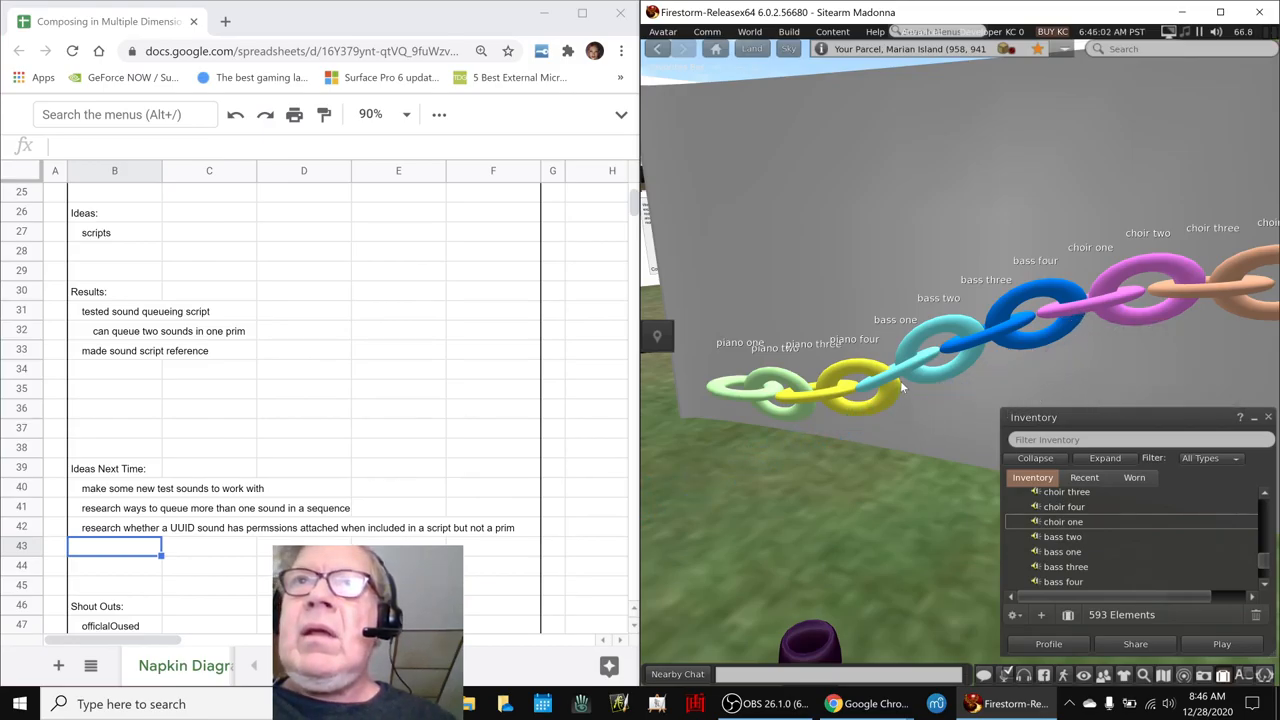
pyautogui.moveTo(888, 434)
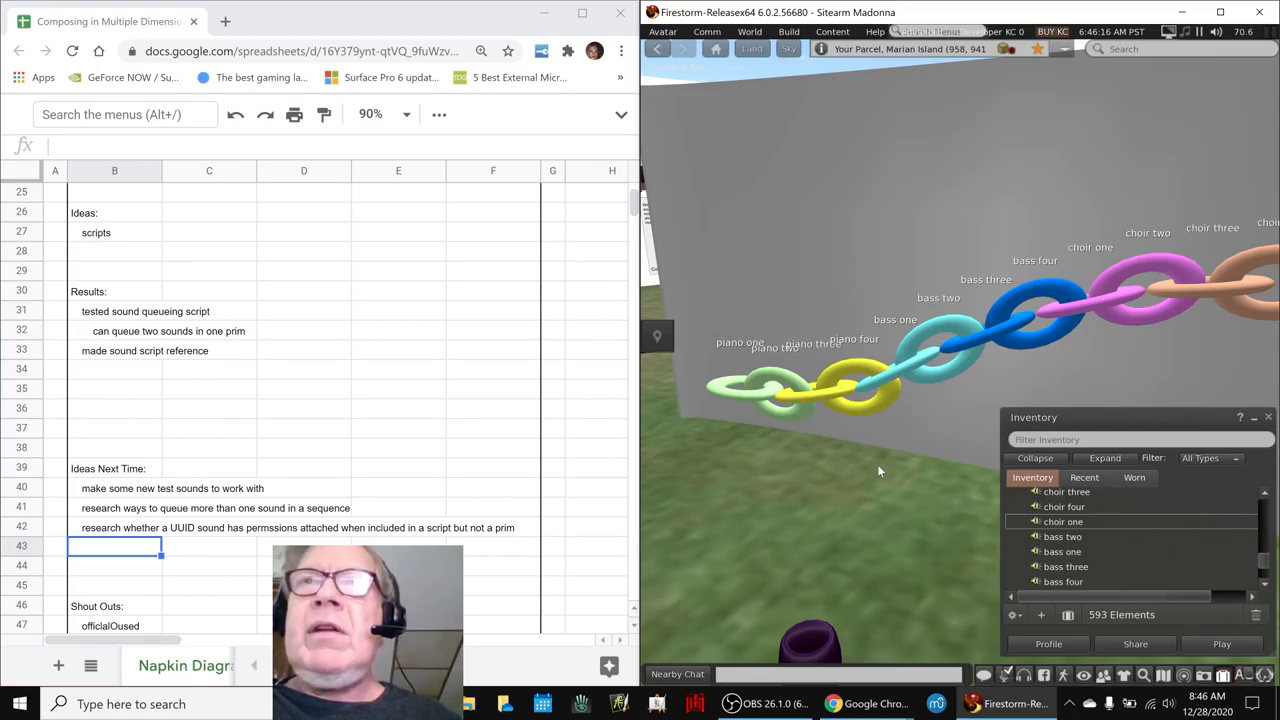
pyautogui.moveTo(858, 464)
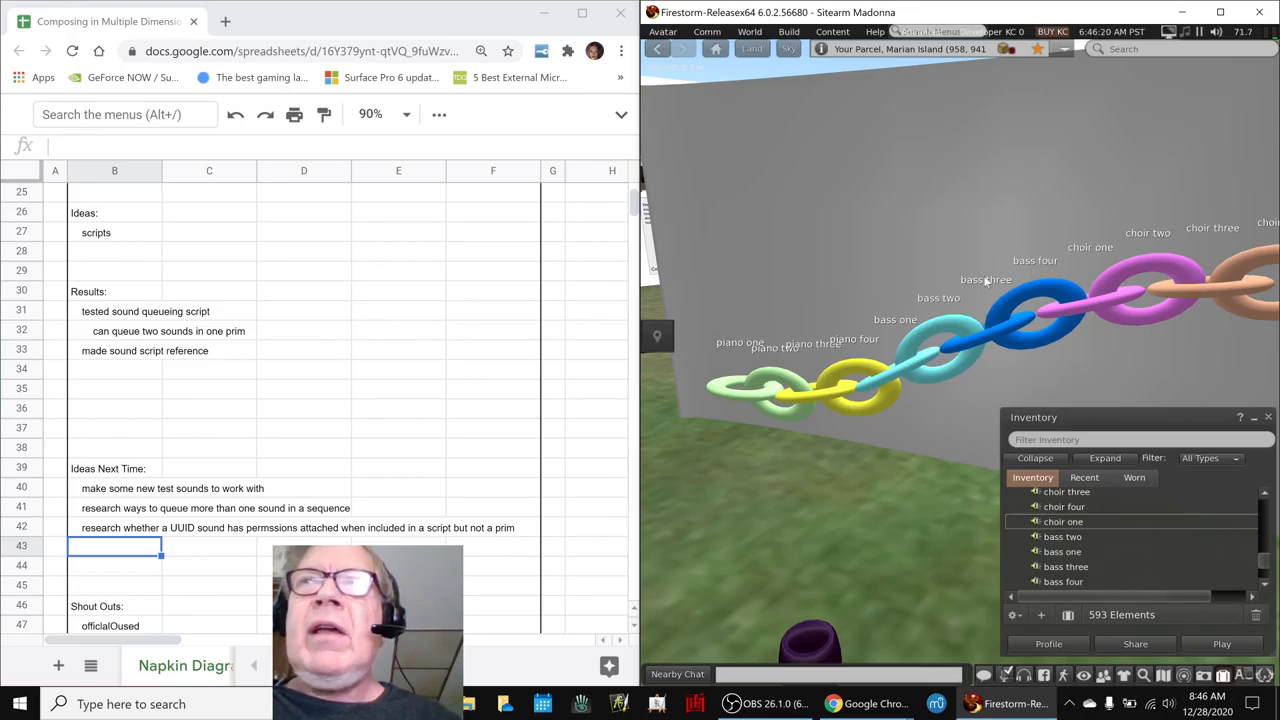
pyautogui.moveTo(760, 520)
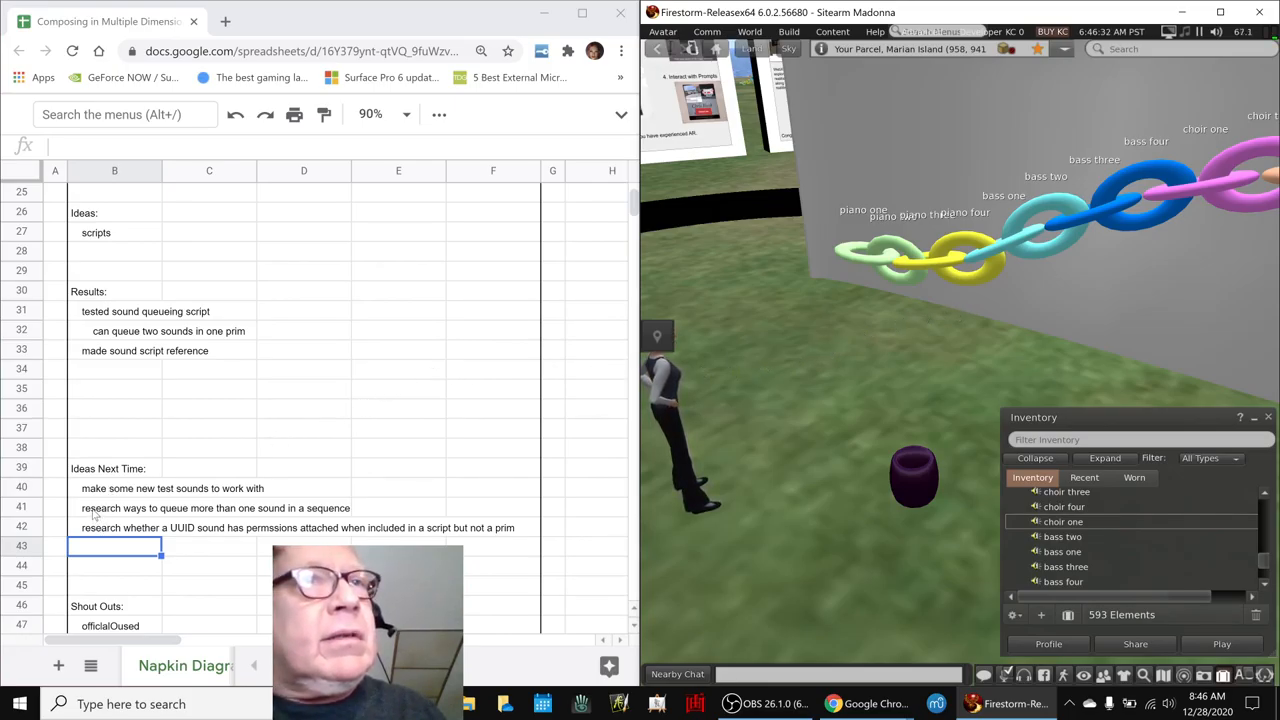
# Review the 'make some new test sounds' idea, then switch over to OBS Studio
pyautogui.click(114, 508)
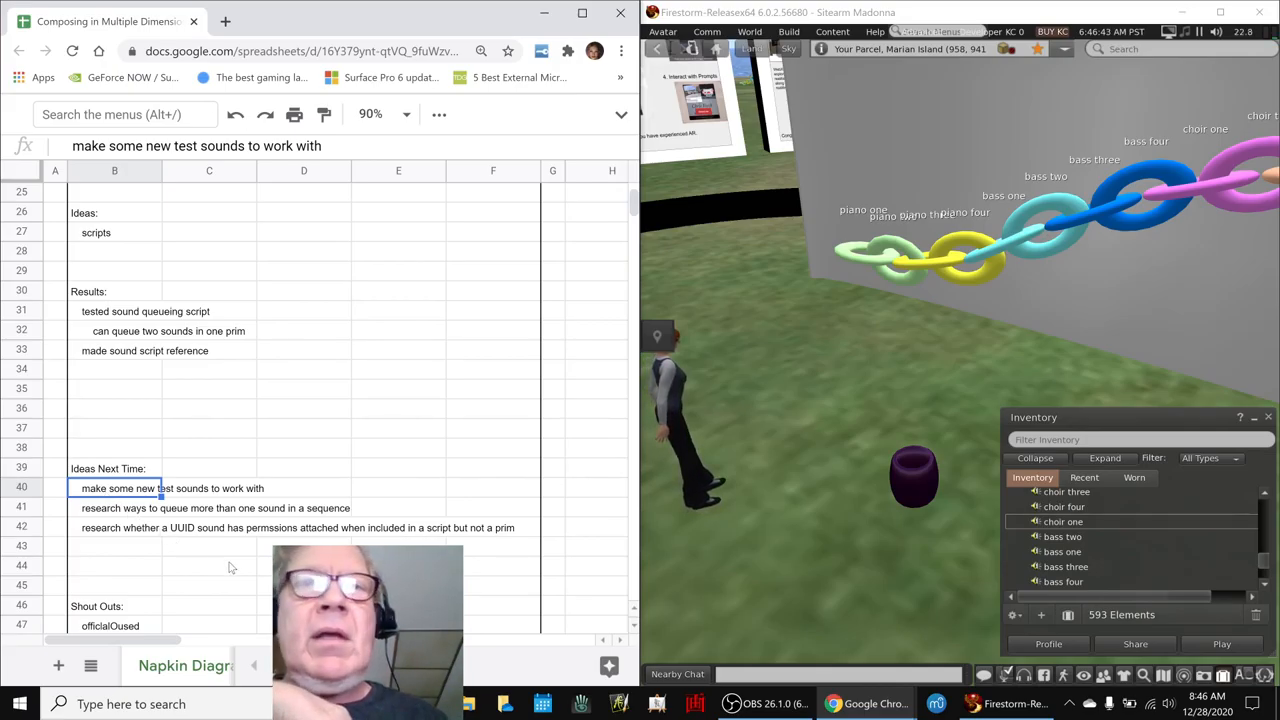
pyautogui.click(764, 704)
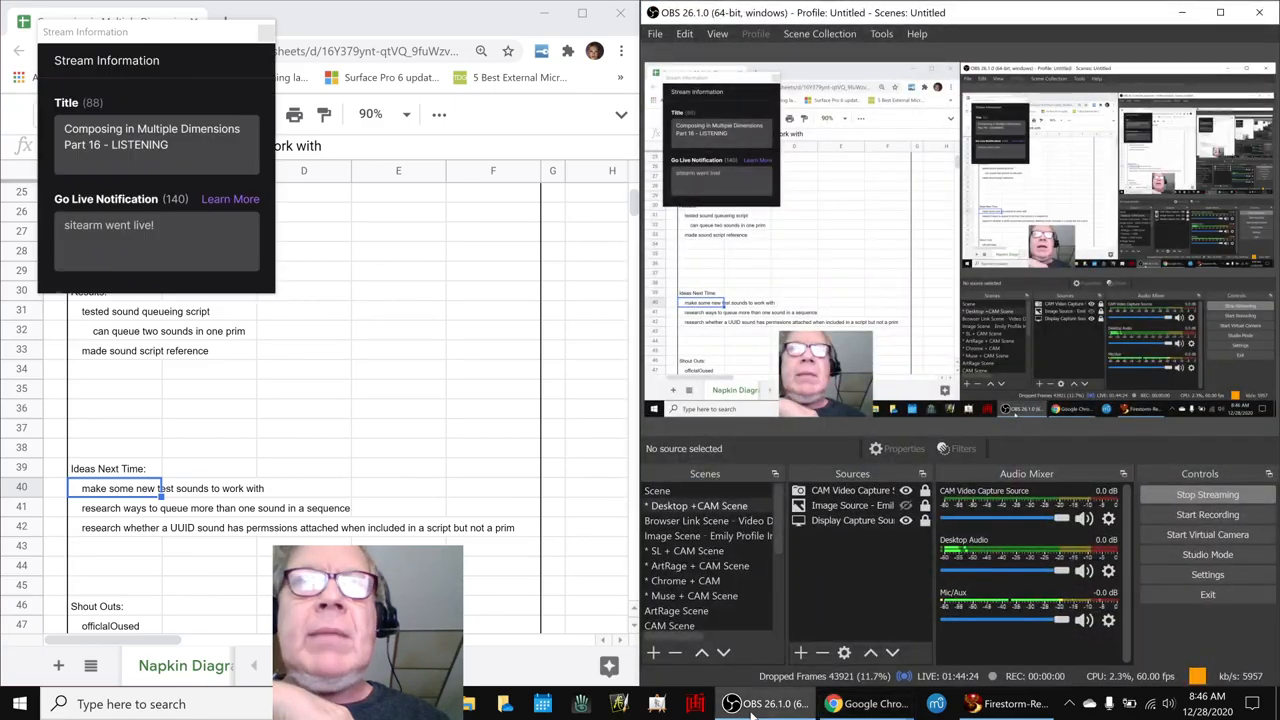